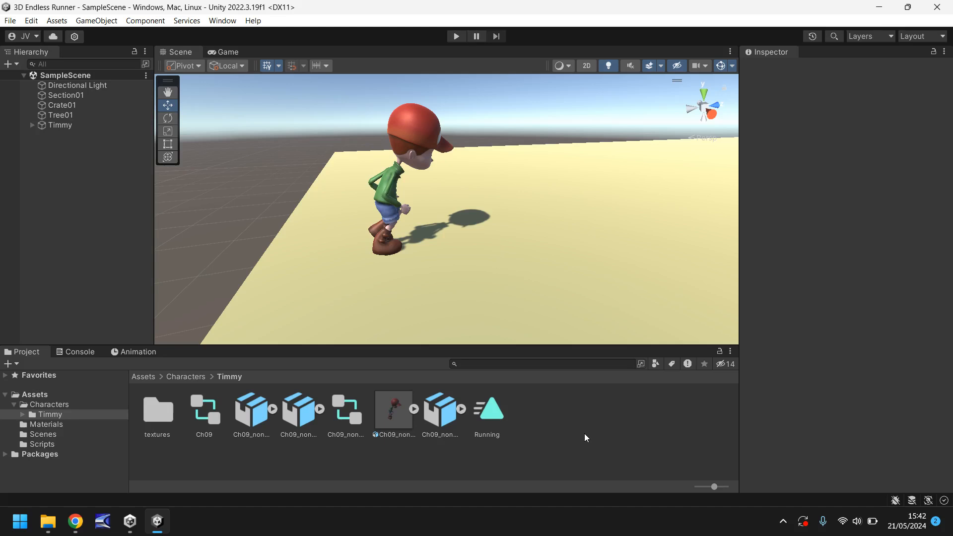
mouse_move(371, 220)
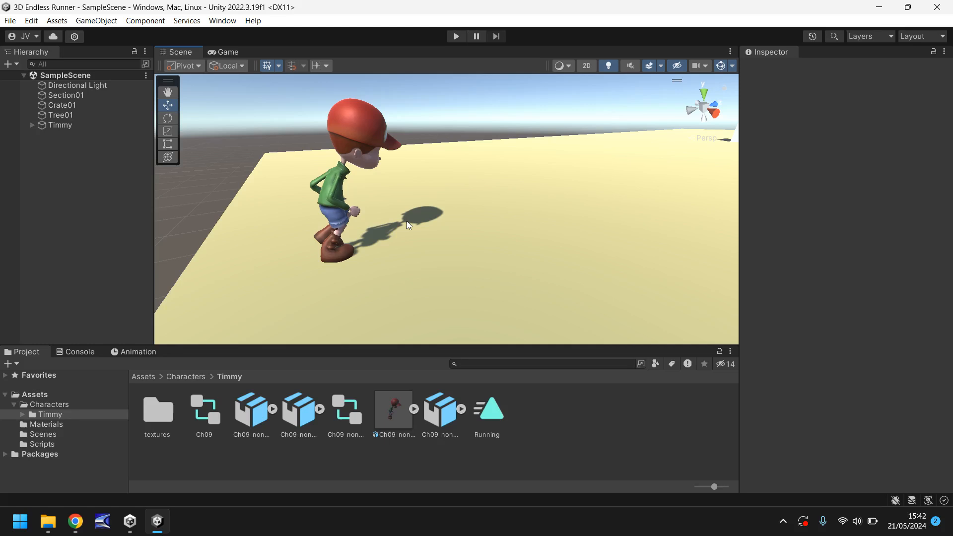
mouse_move(3, 339)
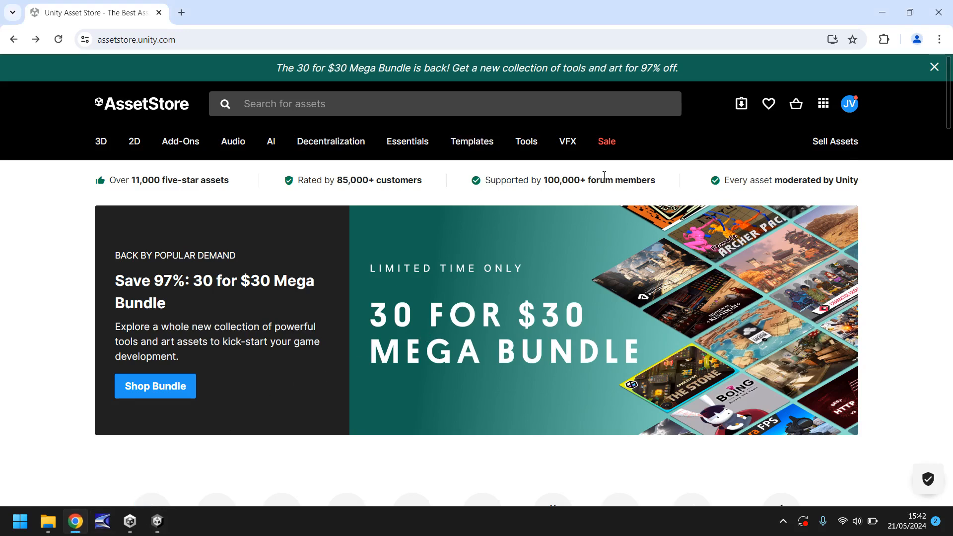
mouse_move(54, 228)
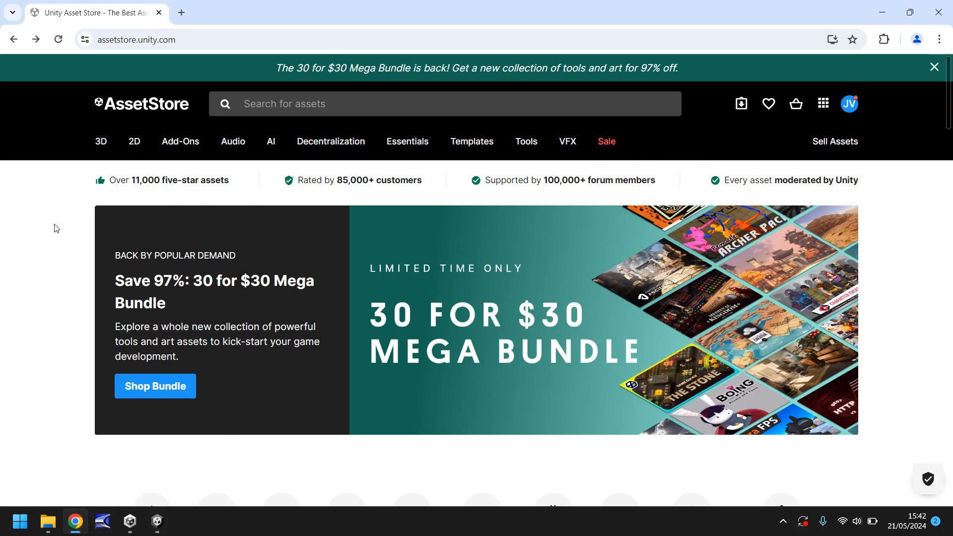
mouse_move(56, 232)
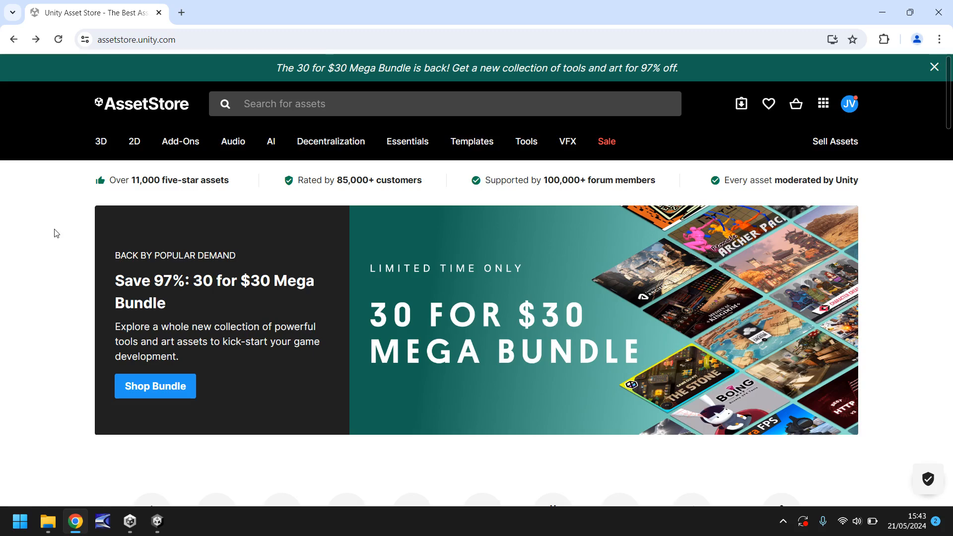
Step: Search the Asset Store for 'lowpoly environment pack' and browse the results
left_click(339, 104)
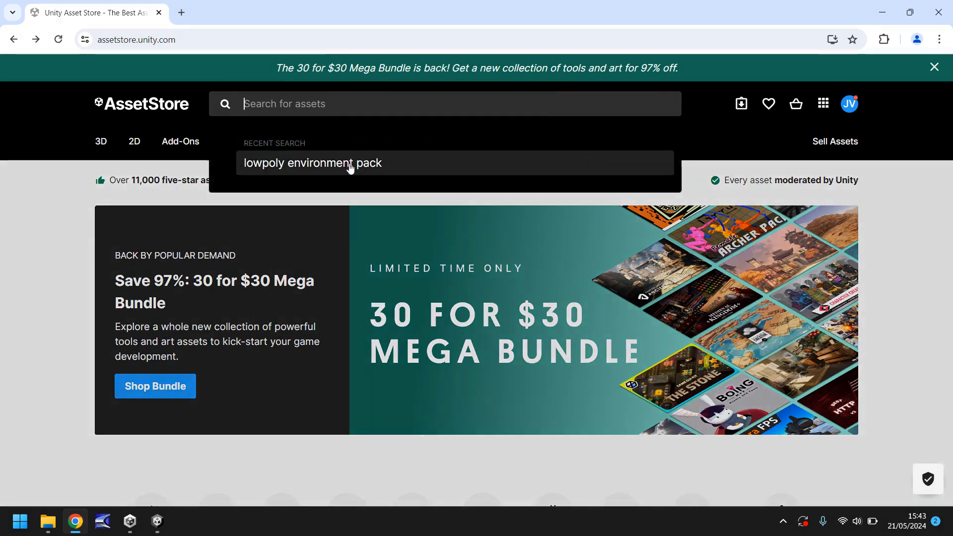
type("lowpoly environment pack")
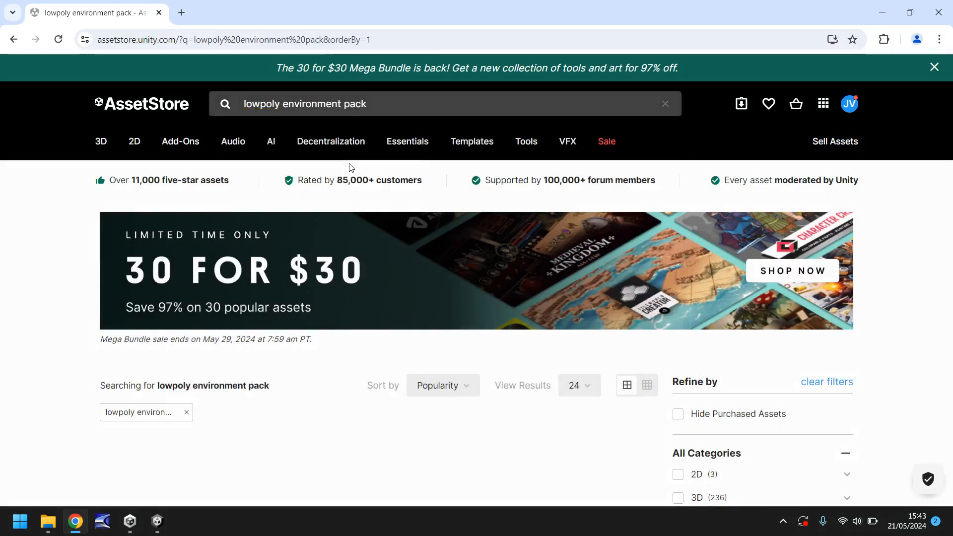
scroll("down", 3)
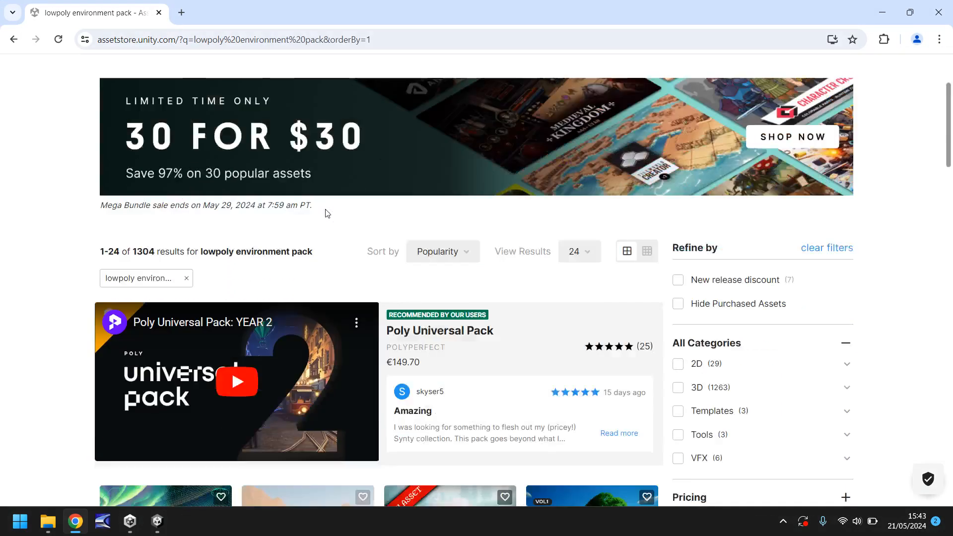
scroll("down", 3)
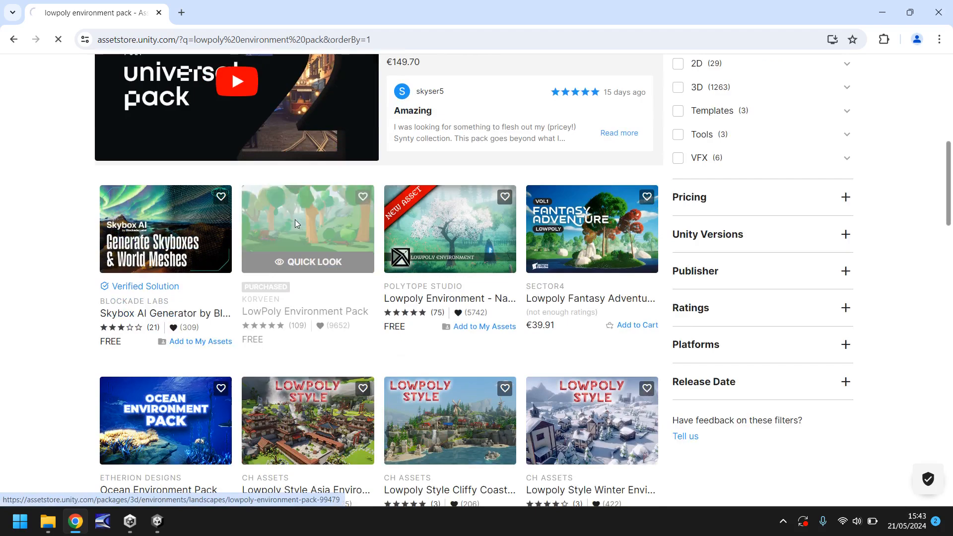
Step: Open the LowPoly Environment Pack page and launch it in the Unity editor
left_click(307, 229)
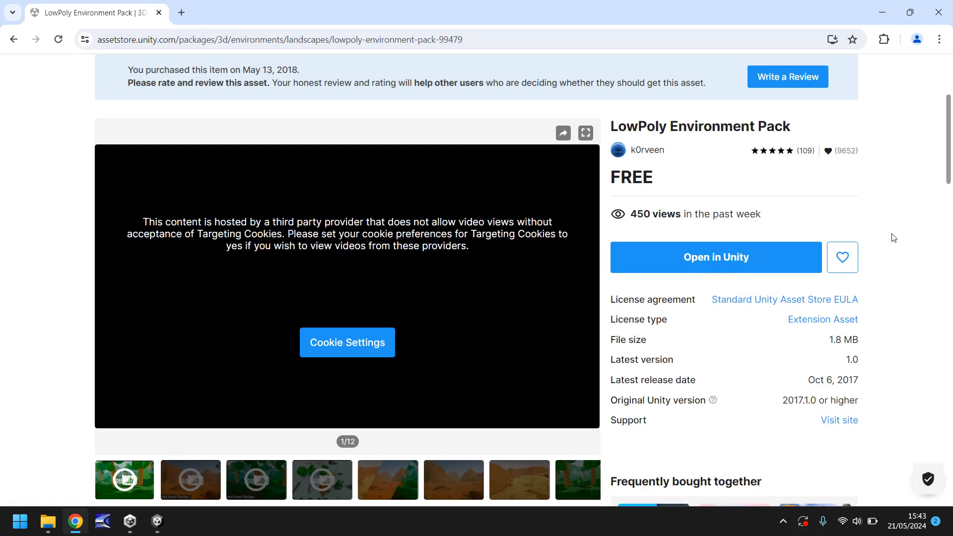
mouse_move(668, 289)
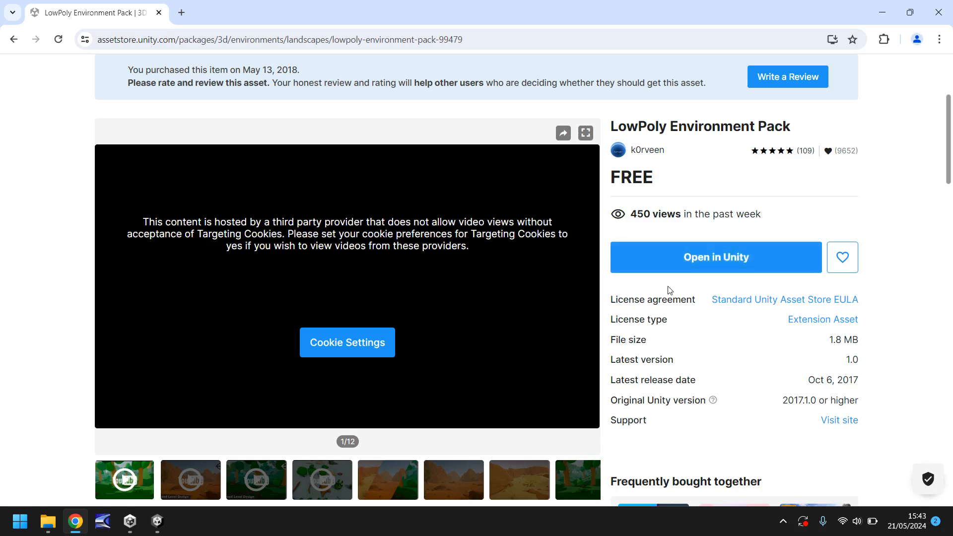
mouse_move(715, 261)
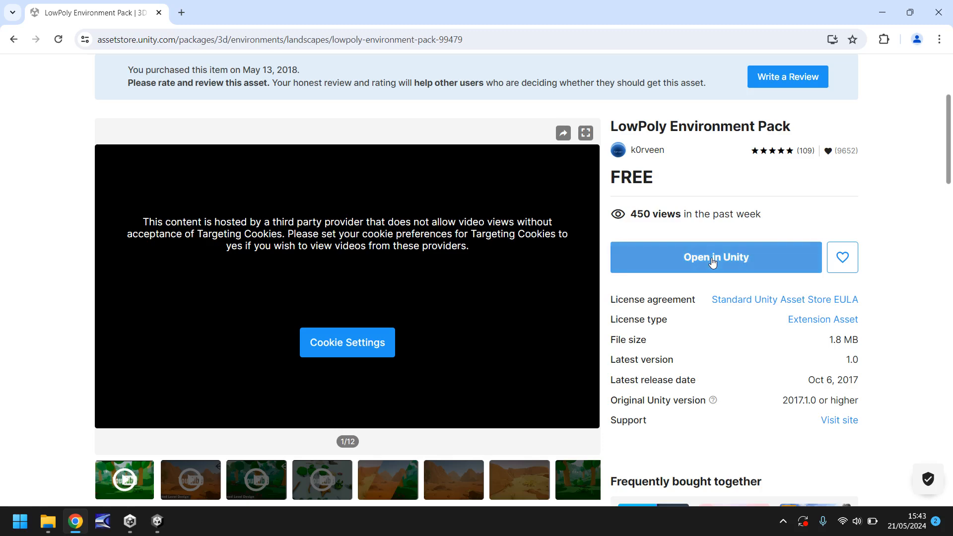
left_click(715, 256)
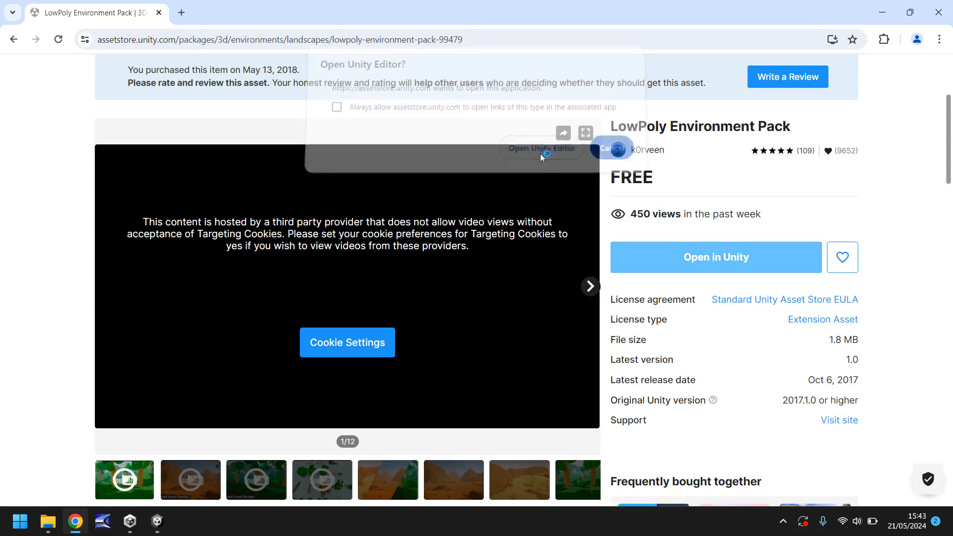
left_click(540, 149)
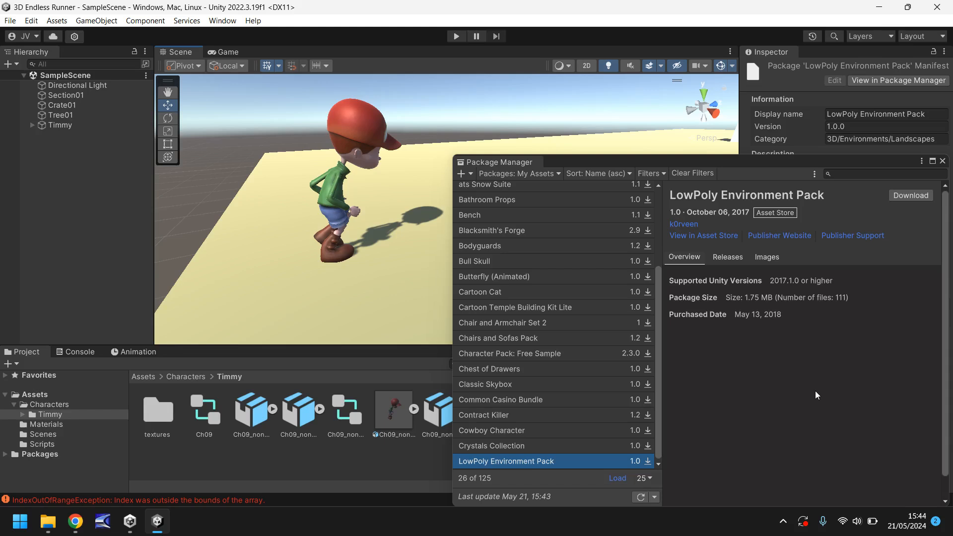
mouse_move(824, 382)
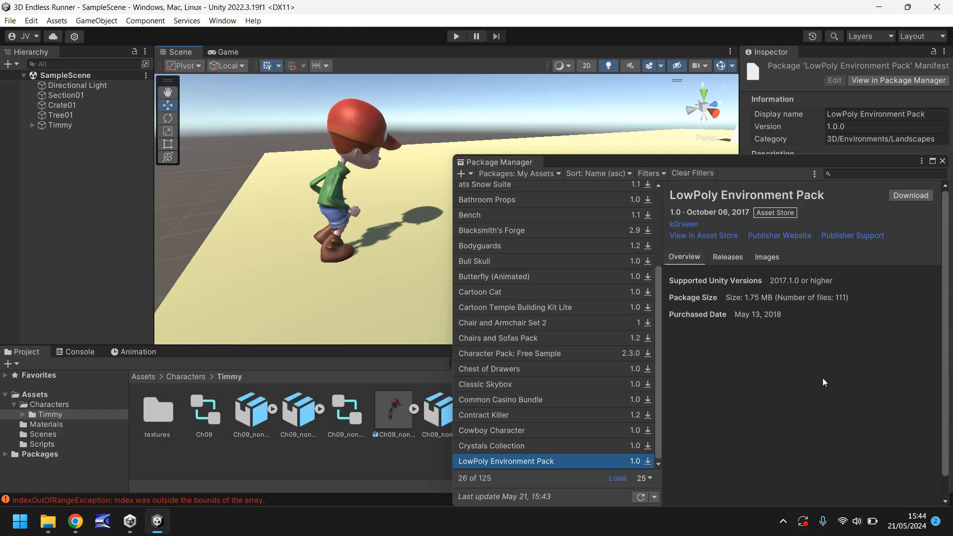
mouse_move(910, 195)
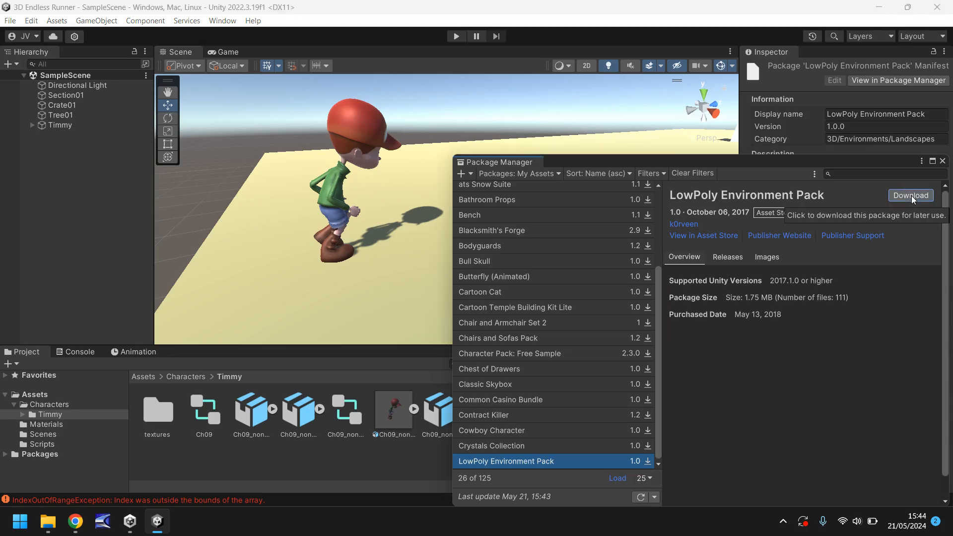
Step: Download the LowPoly Environment Pack in Package Manager and begin its import
left_click(910, 195)
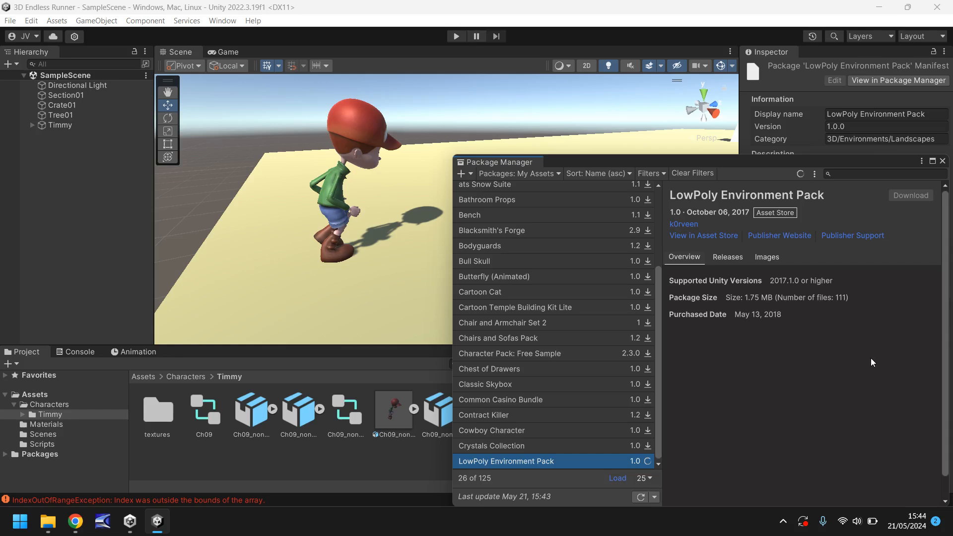
left_click(910, 195)
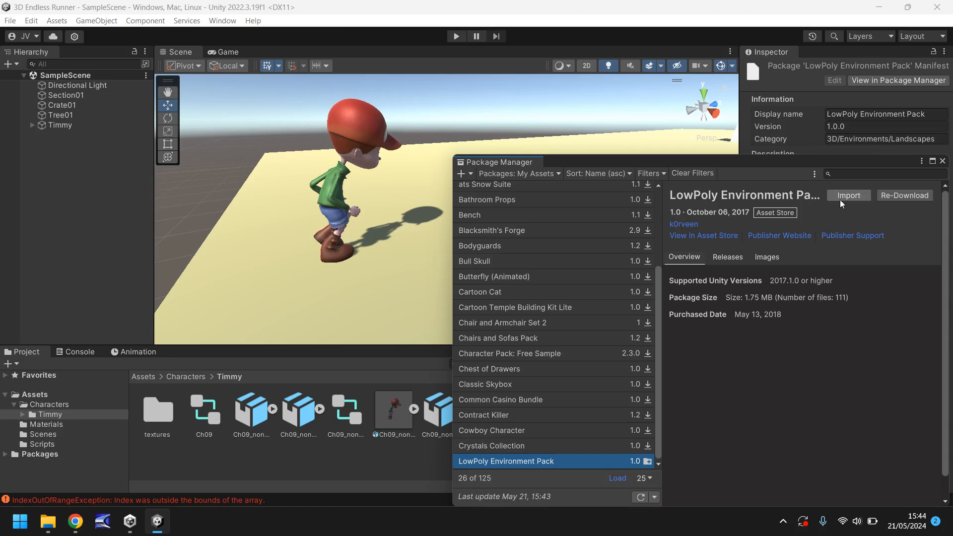
mouse_move(847, 195)
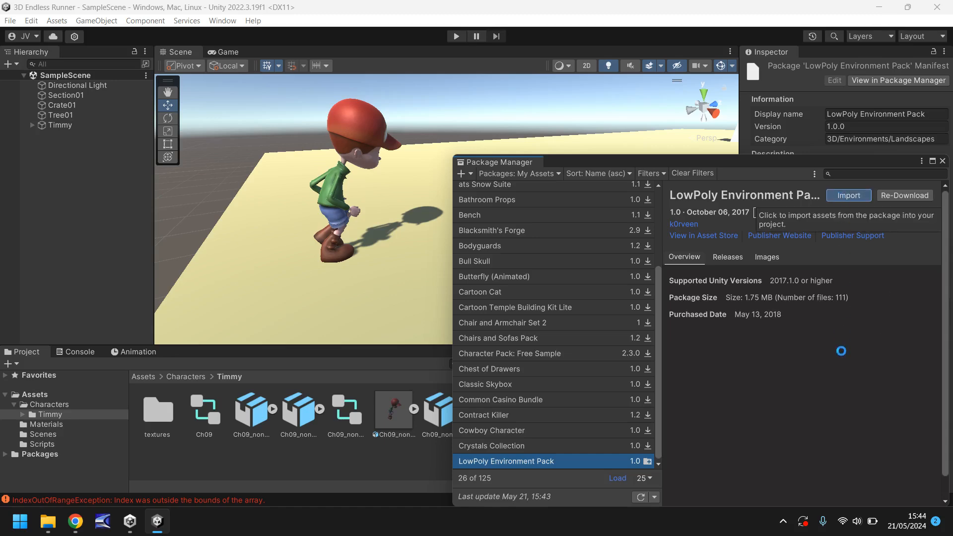
left_click(848, 195)
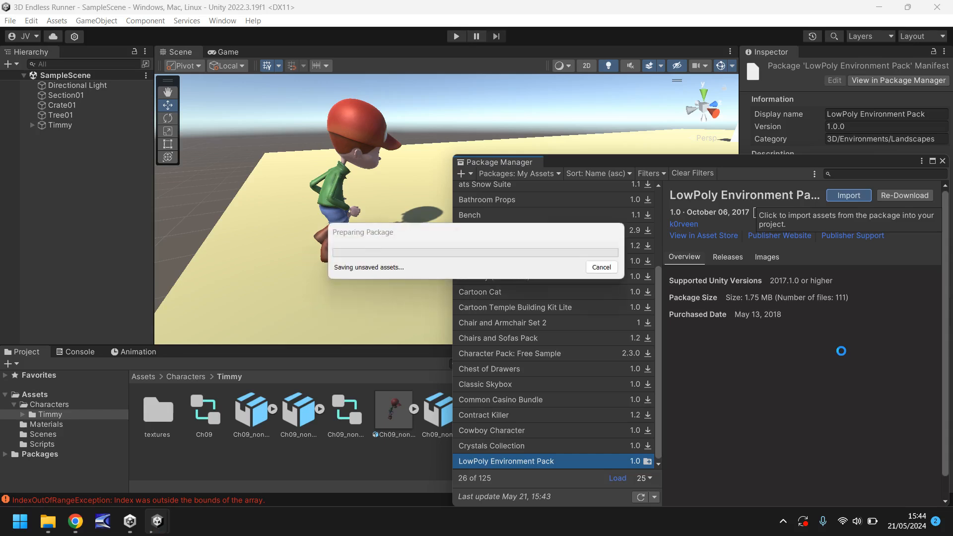
Step: Import the LowPoly Environment Pack with all its items checked
left_click(848, 195)
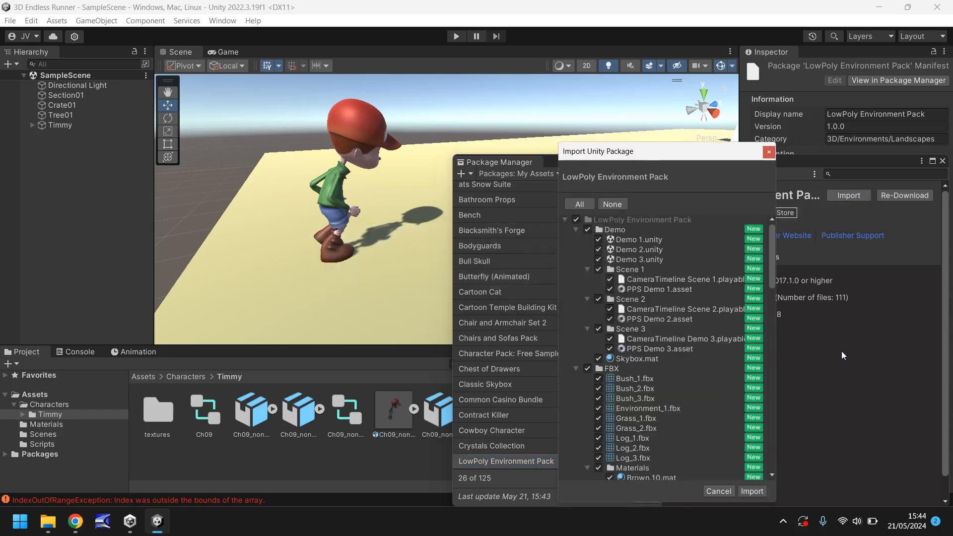
mouse_move(682, 154)
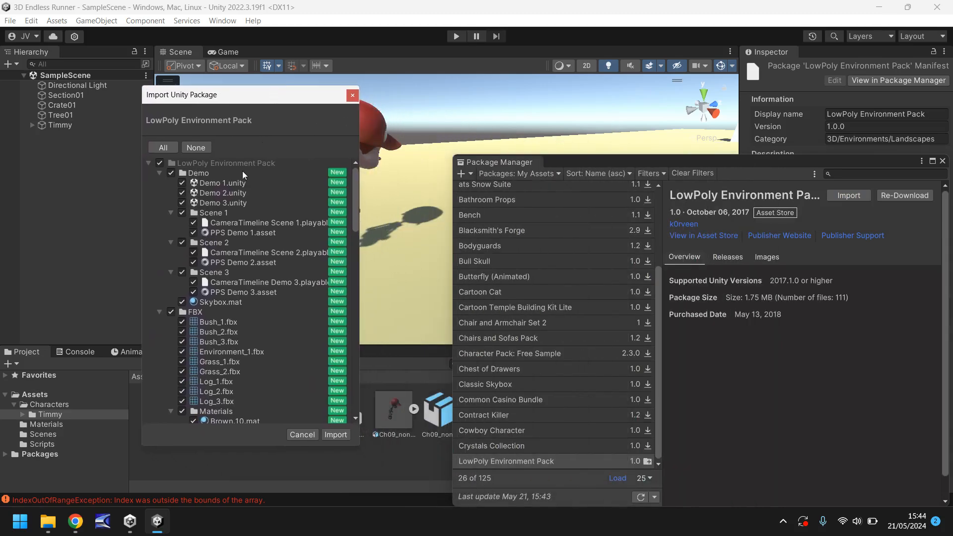
scroll("down", 3)
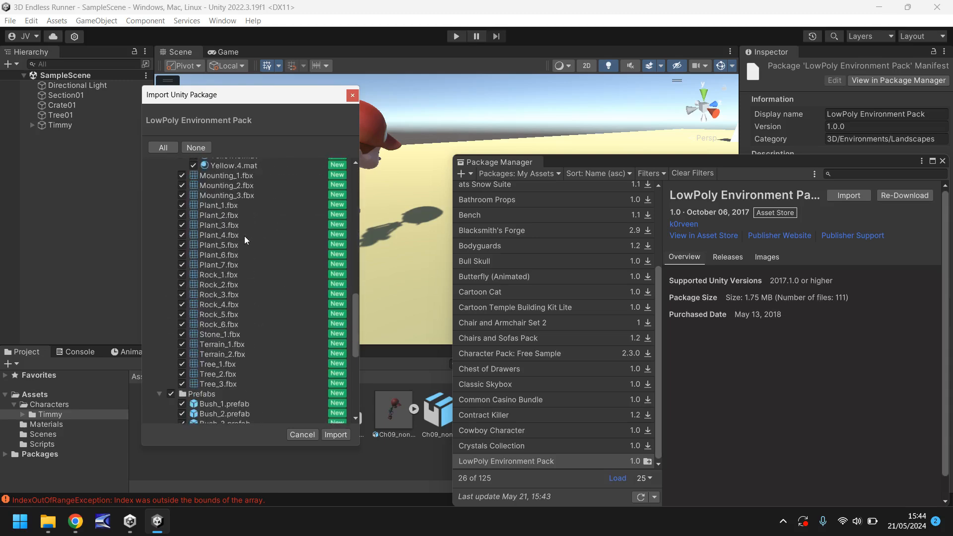
scroll("down", 3)
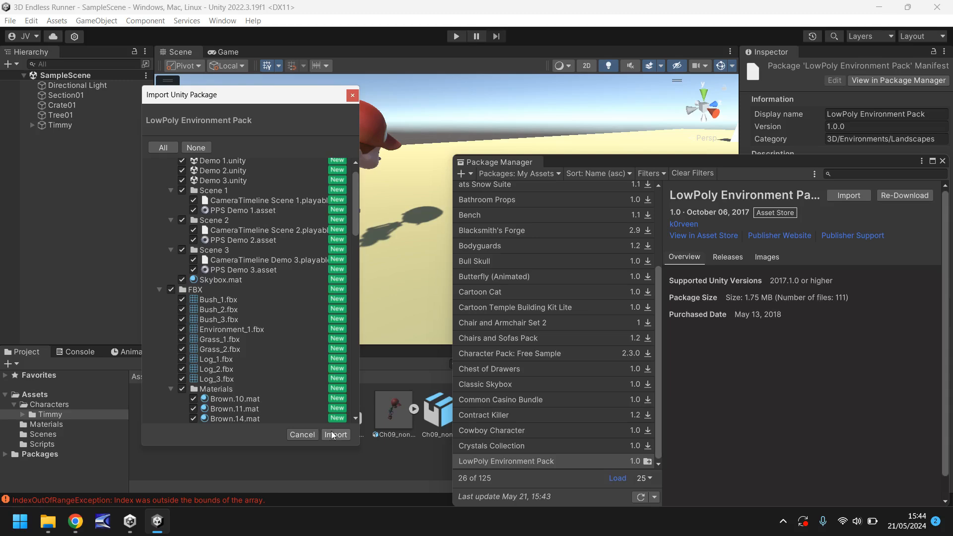
left_click(335, 433)
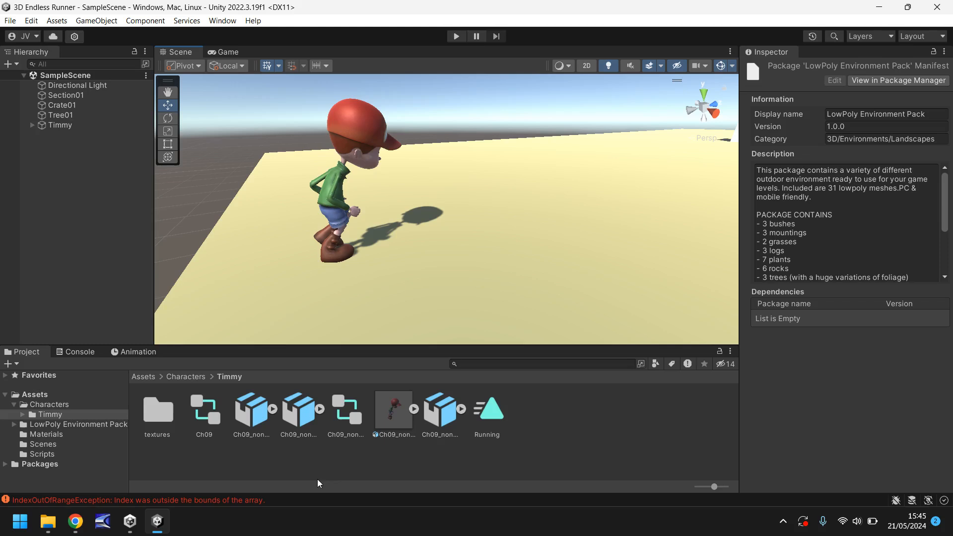
mouse_move(269, 477)
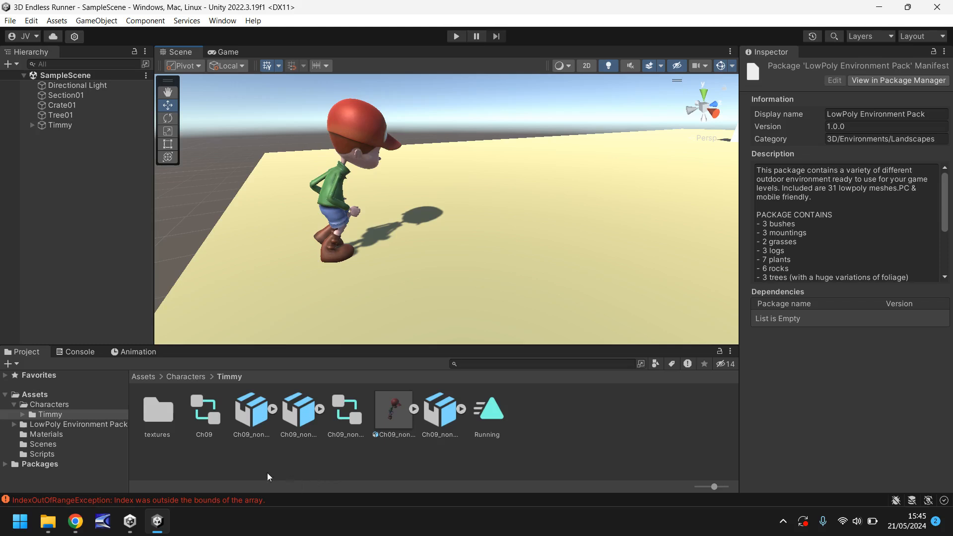
Step: Clear the IndexOutOfRangeException errors from the Console
left_click(80, 351)
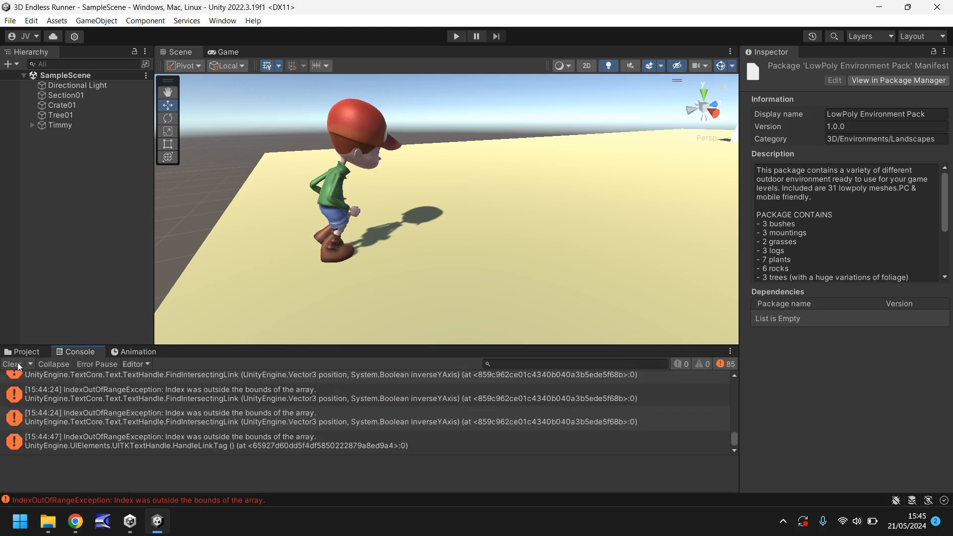
left_click(10, 363)
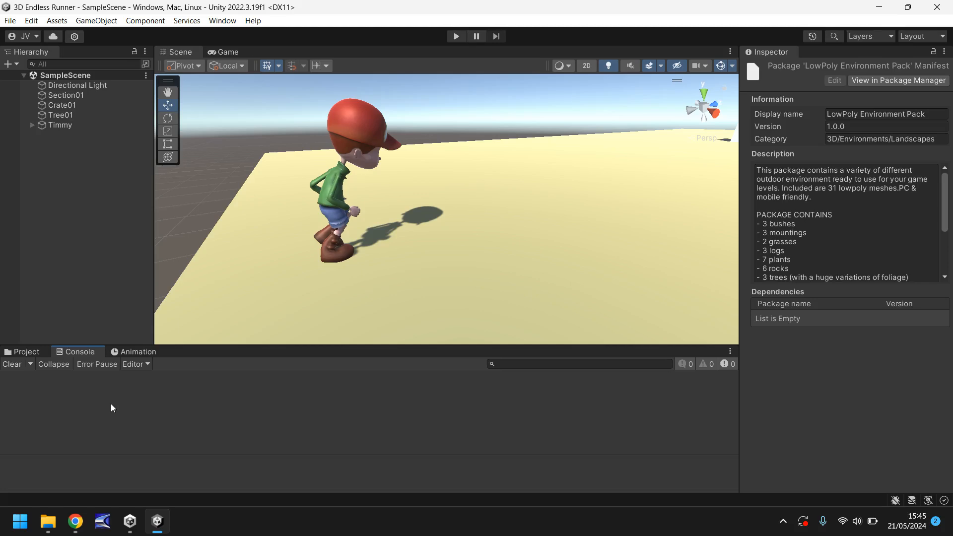
left_click(25, 351)
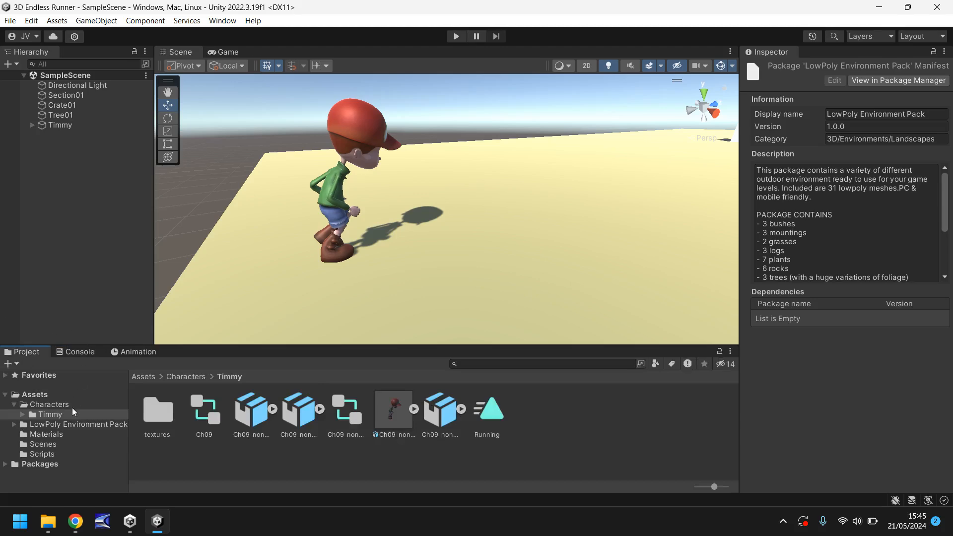
Step: Browse into the LowPoly Environment Pack's Prefabs folder down to the Tree prefabs
left_click(78, 425)
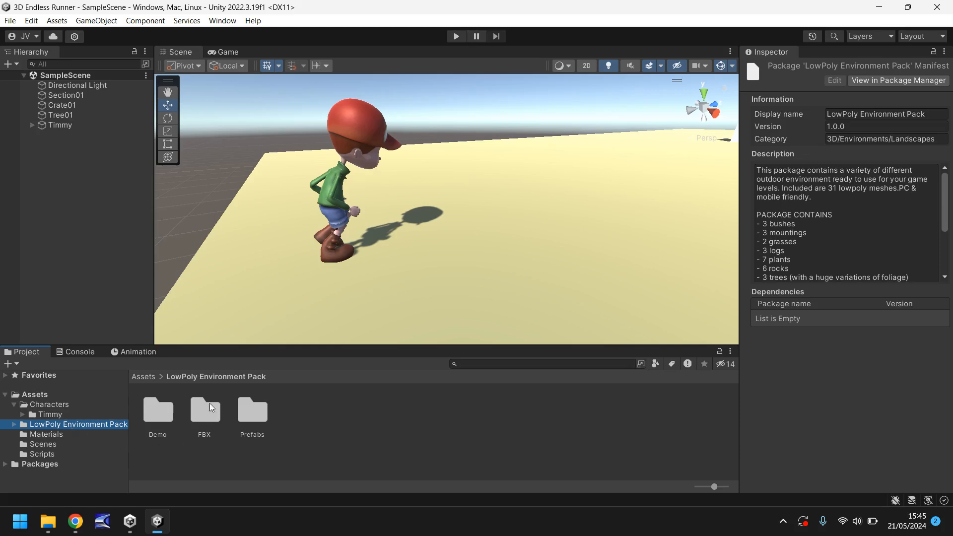
mouse_move(256, 415)
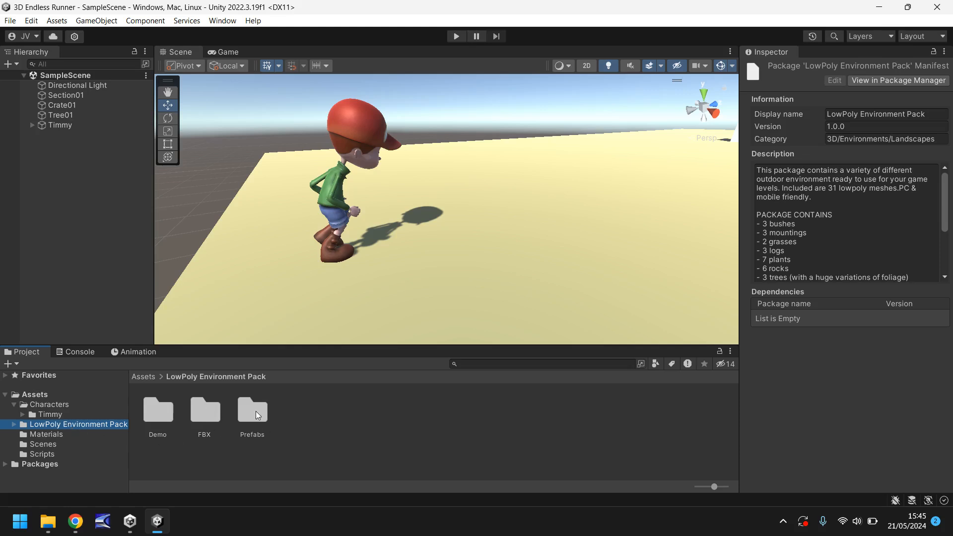
double_click(252, 410)
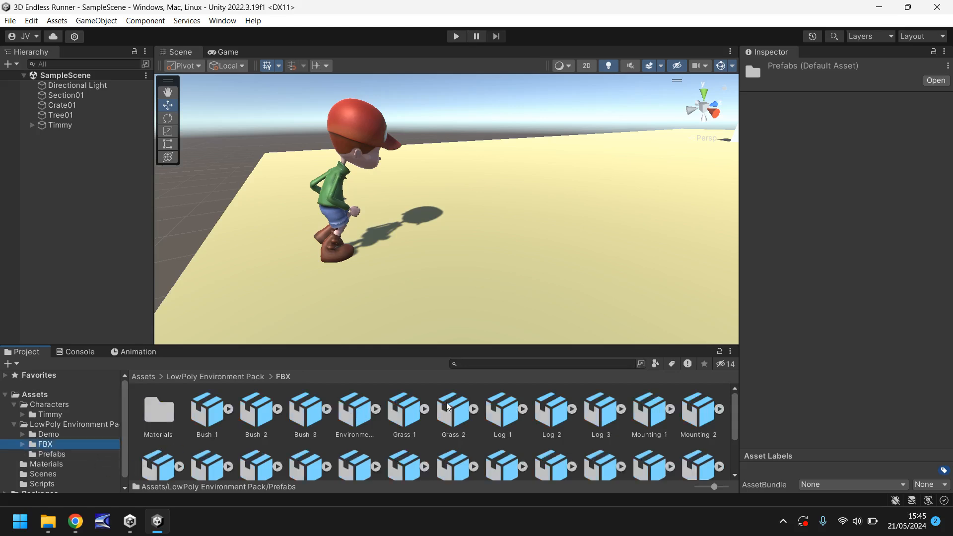
scroll("down", 3)
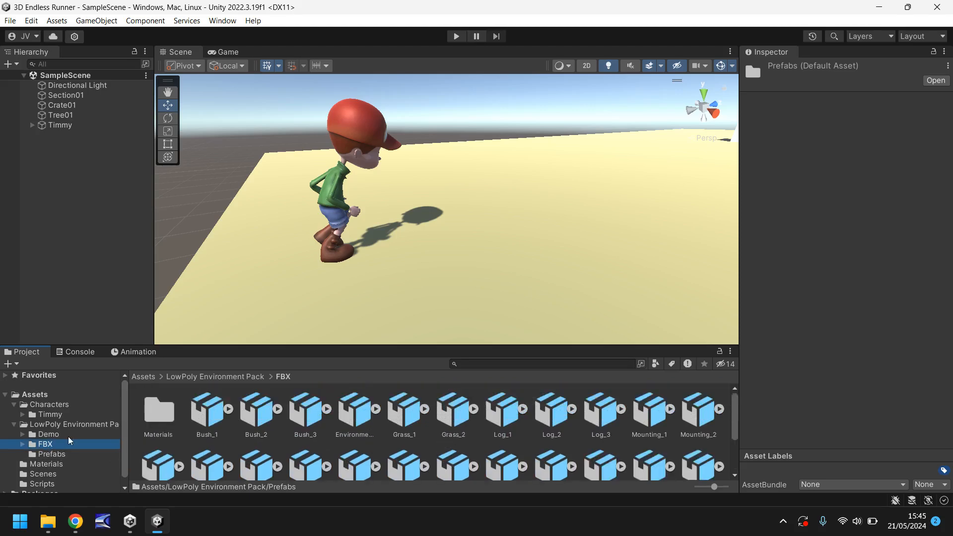
left_click(52, 453)
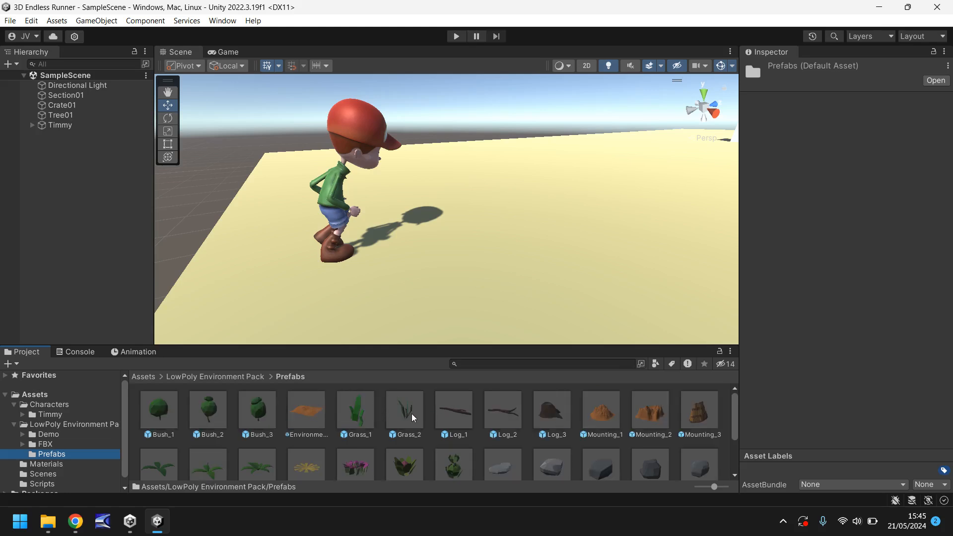
scroll("down", 3)
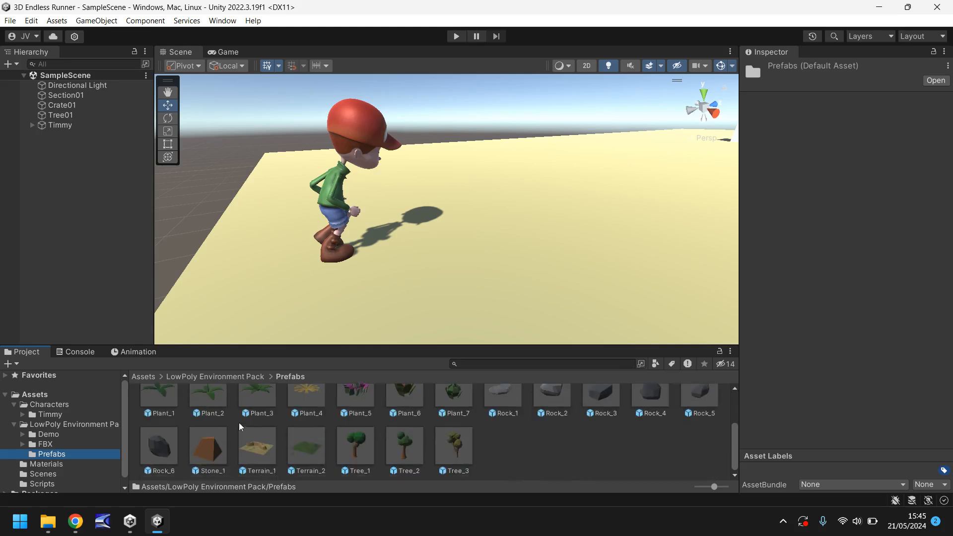
mouse_move(344, 435)
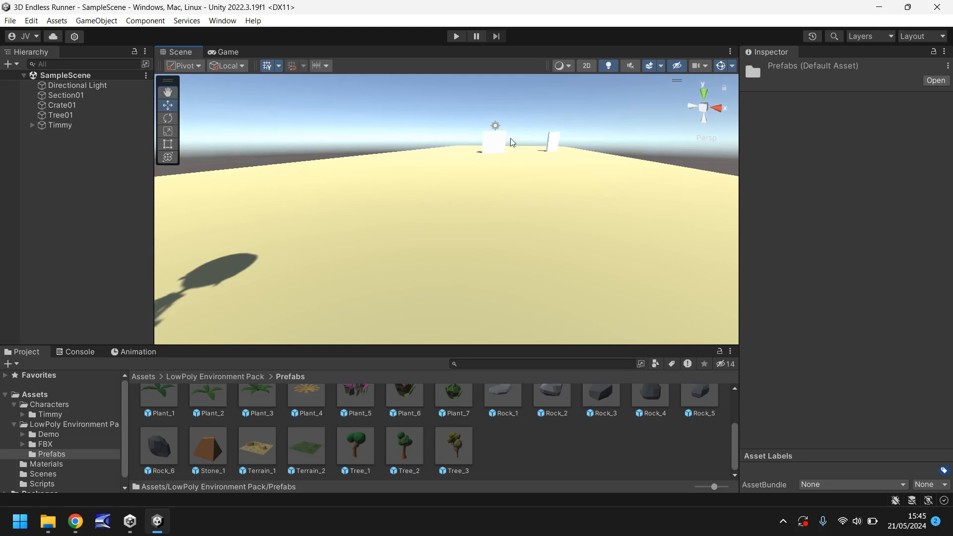
mouse_move(497, 151)
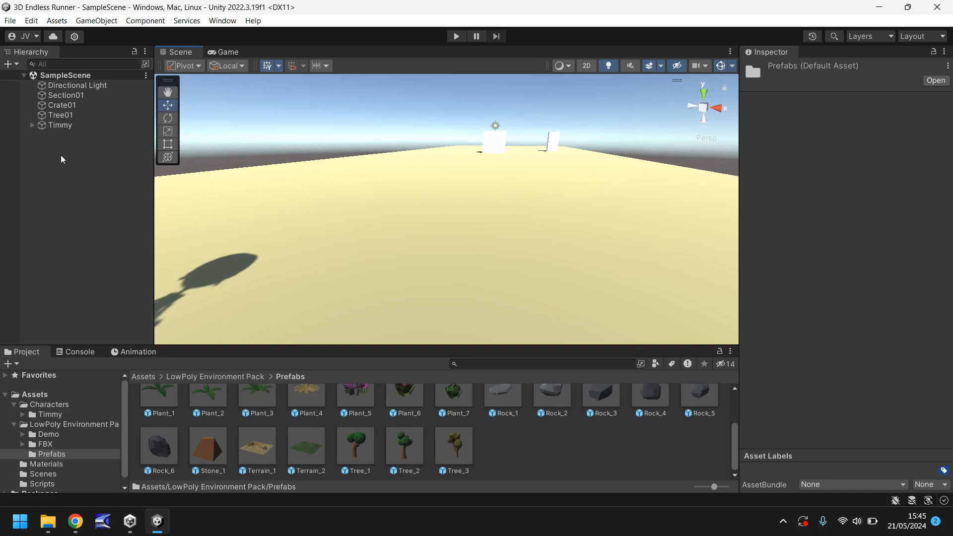
Step: Select the Tree01 placeholder cube in the Hierarchy
left_click(61, 115)
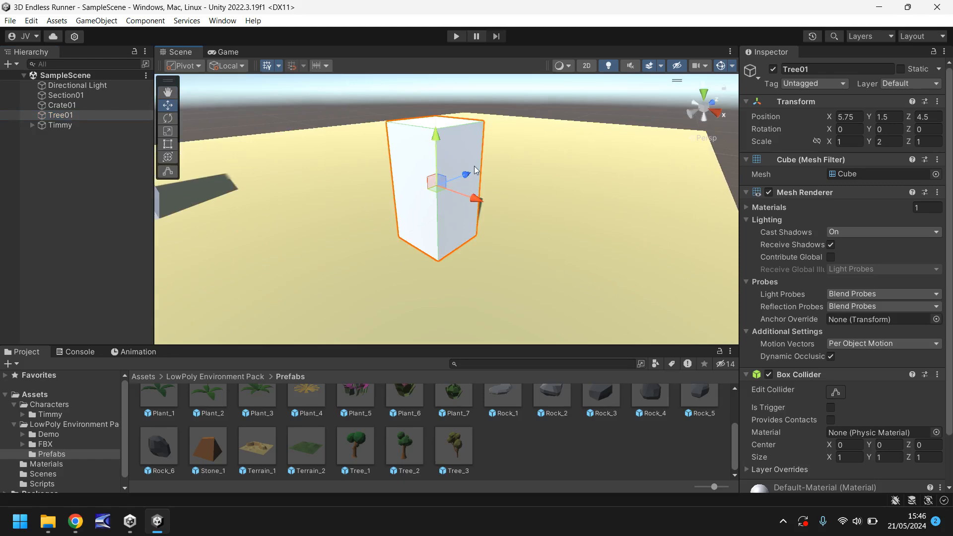
mouse_move(497, 151)
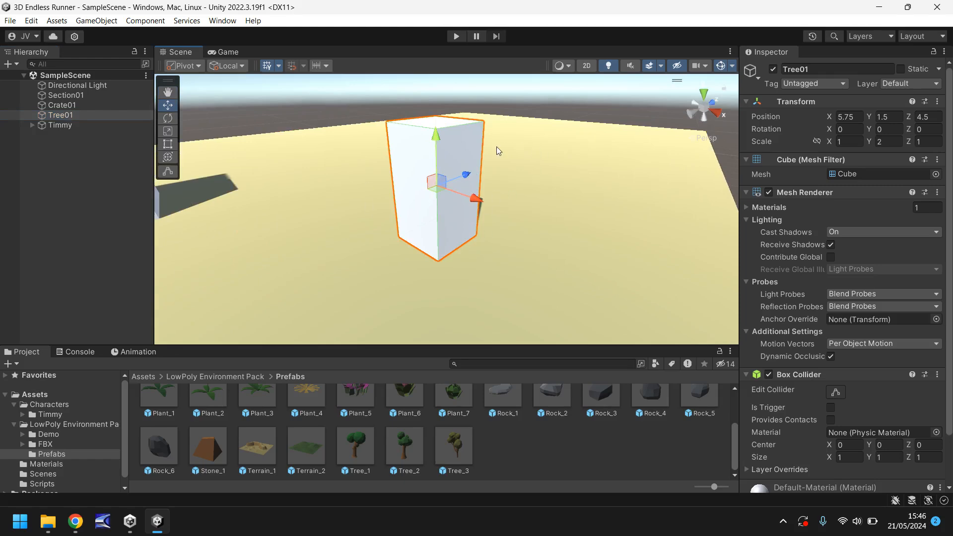
mouse_move(356, 451)
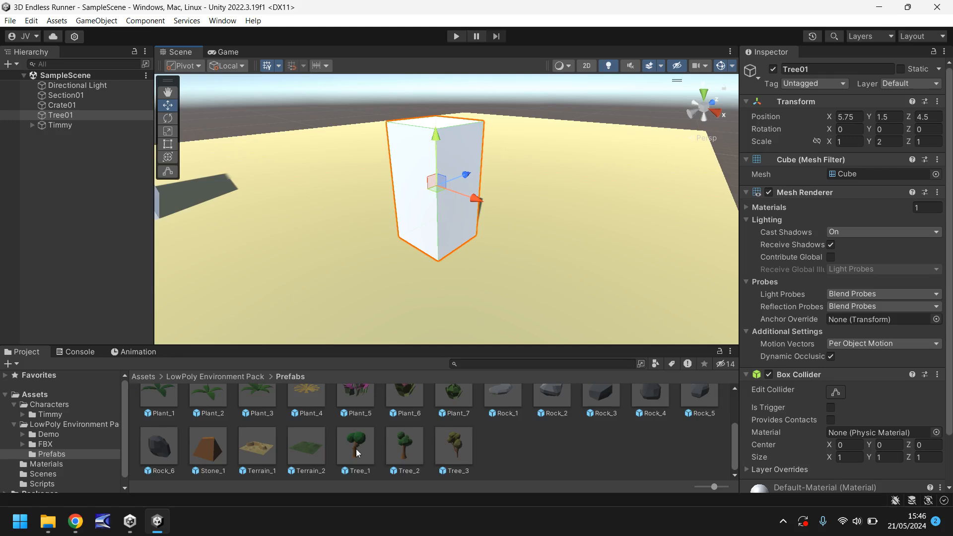
mouse_move(374, 455)
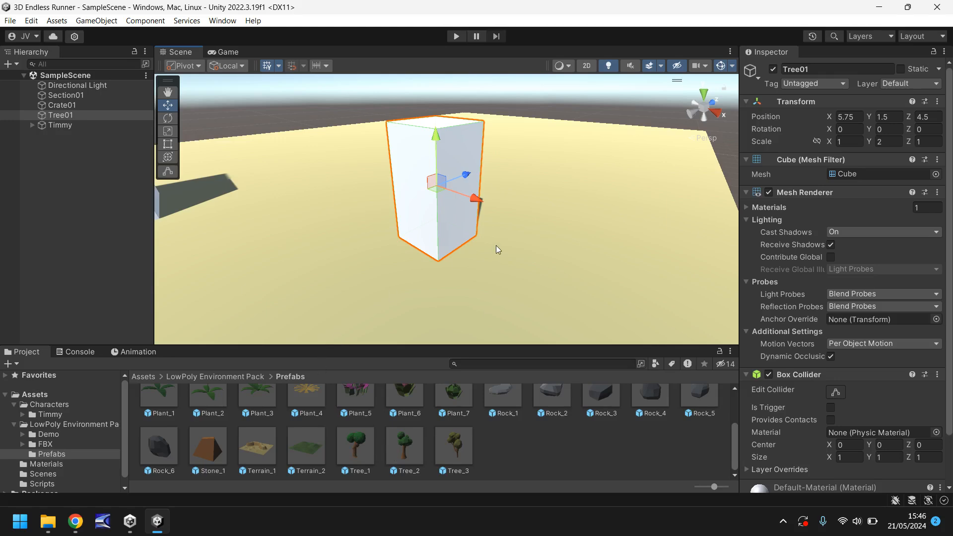
mouse_move(68, 213)
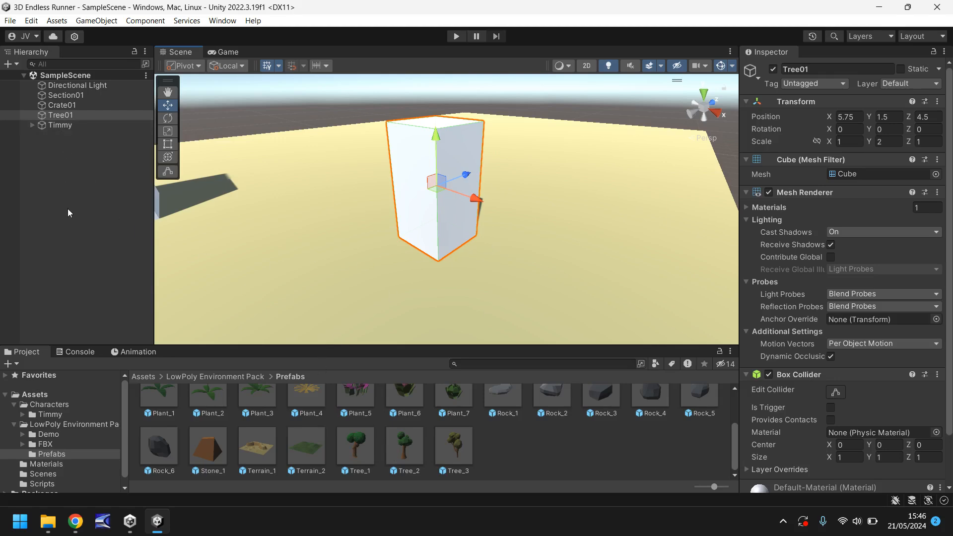
mouse_move(348, 208)
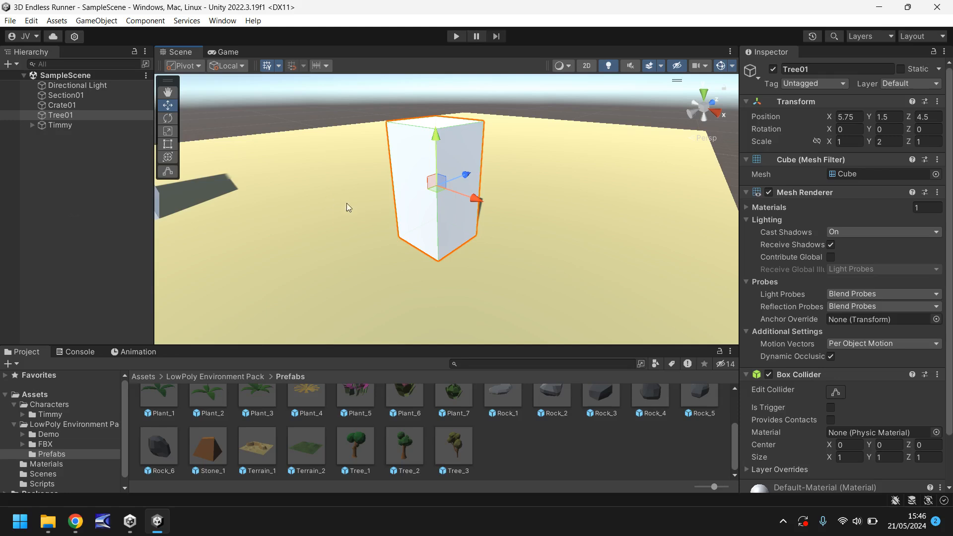
mouse_move(360, 451)
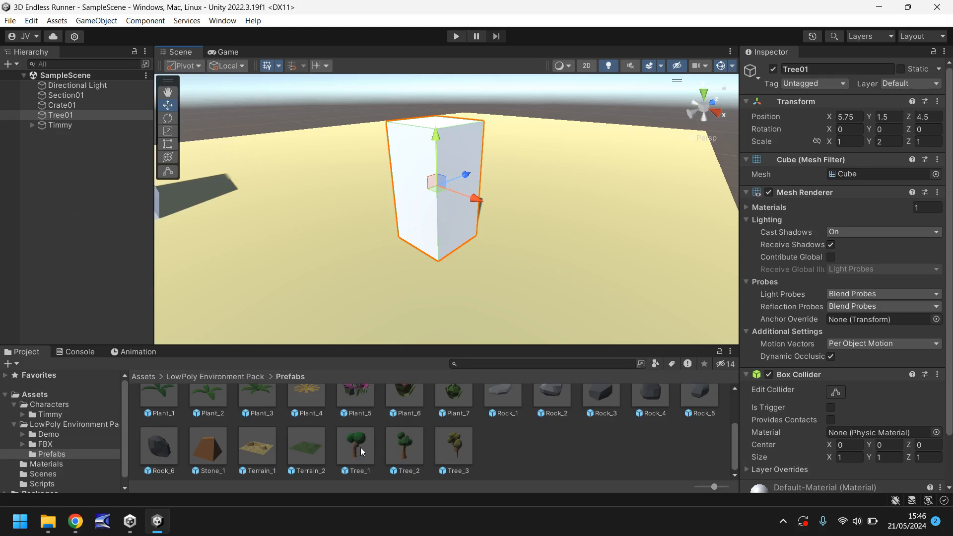
Step: Nest the Tree_1 prefab under Tree01 and check Tree01's Transform values
left_click(60, 114)
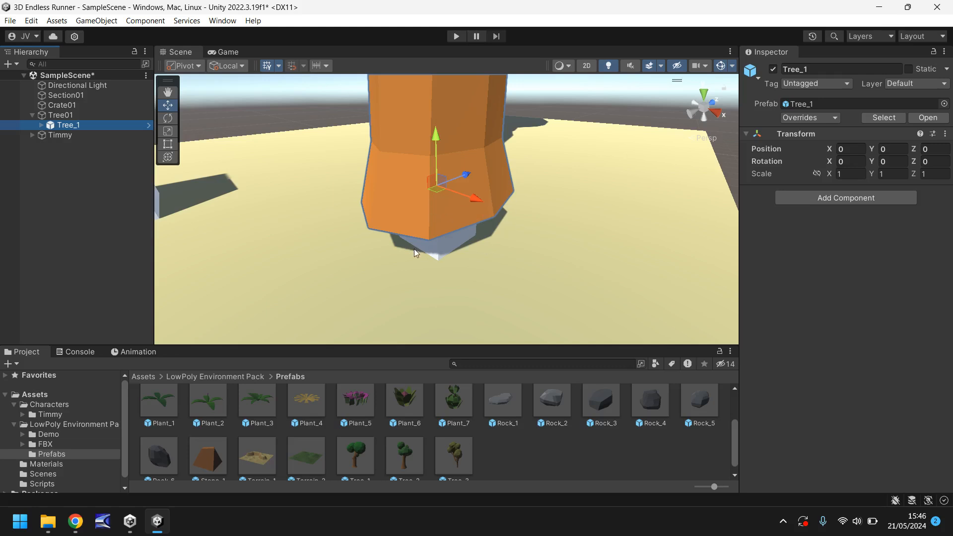
mouse_move(431, 243)
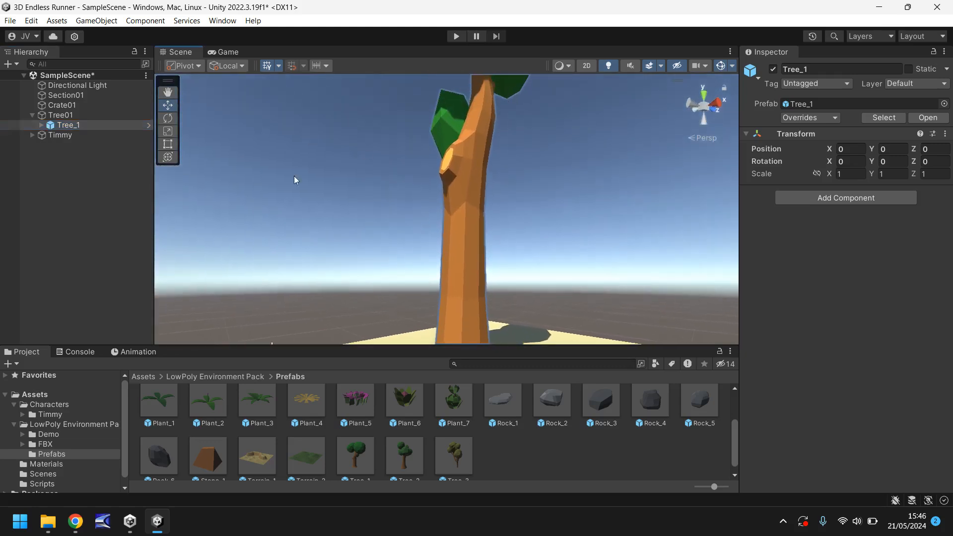
mouse_move(396, 171)
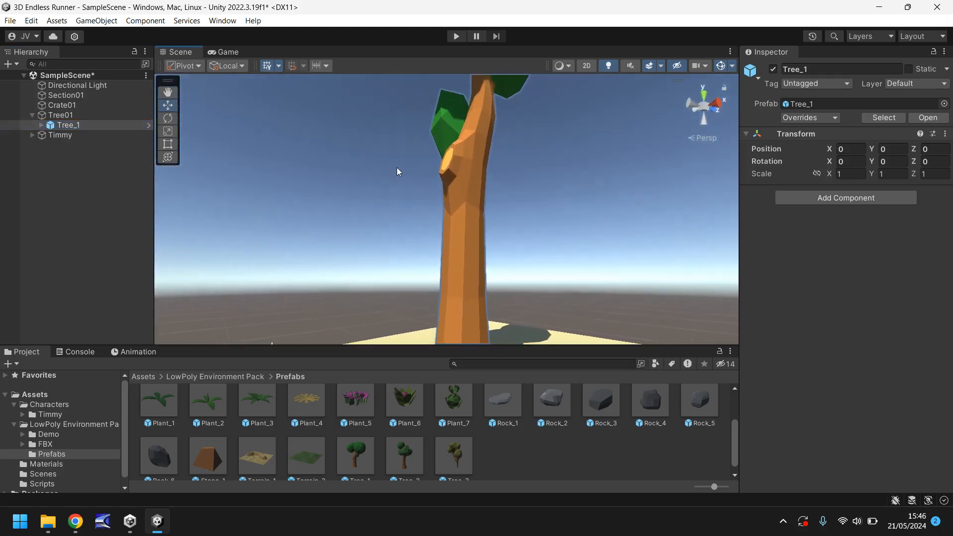
left_click(61, 115)
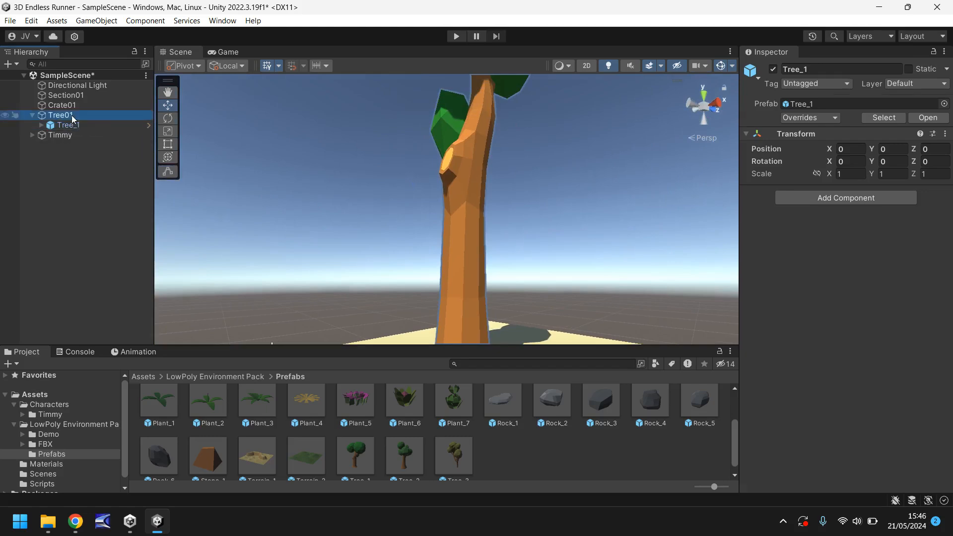
left_click(60, 115)
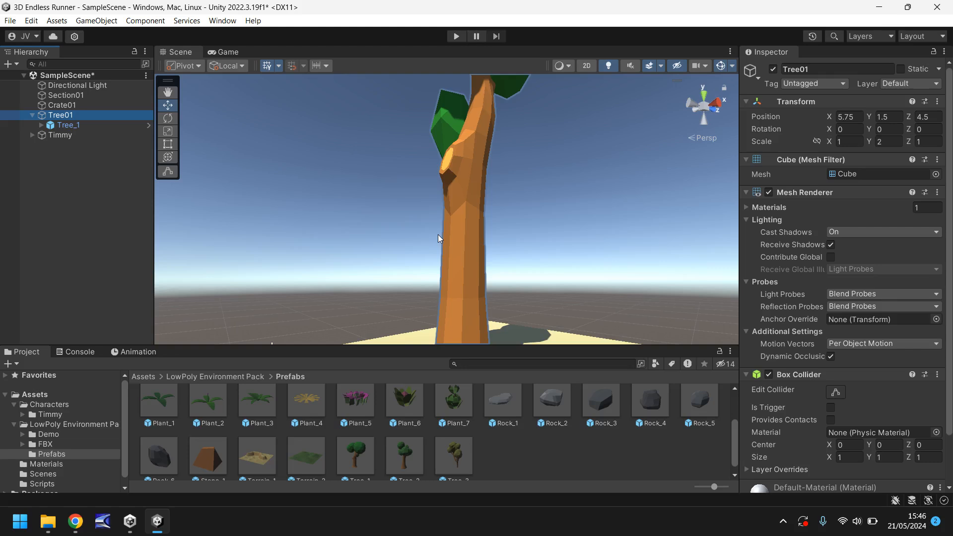
mouse_move(441, 258)
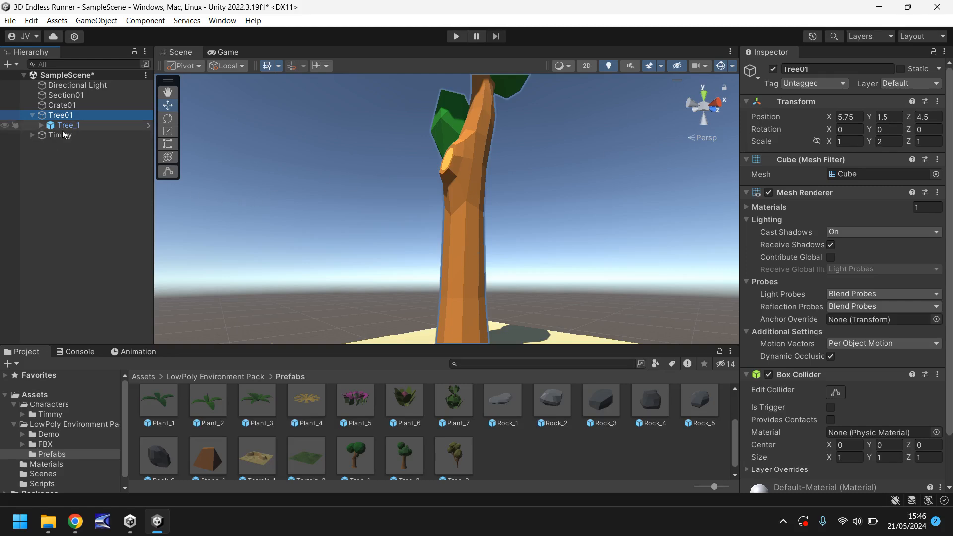
Step: Move Tree_1 out from under Tree01 and set its Scale X, Y, Z to 0.5
left_click(67, 125)
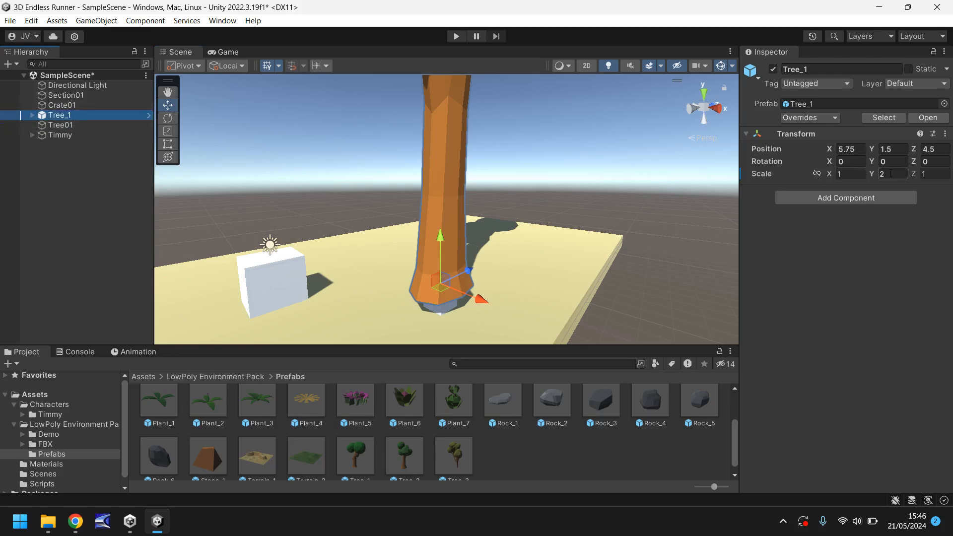
left_click(891, 173)
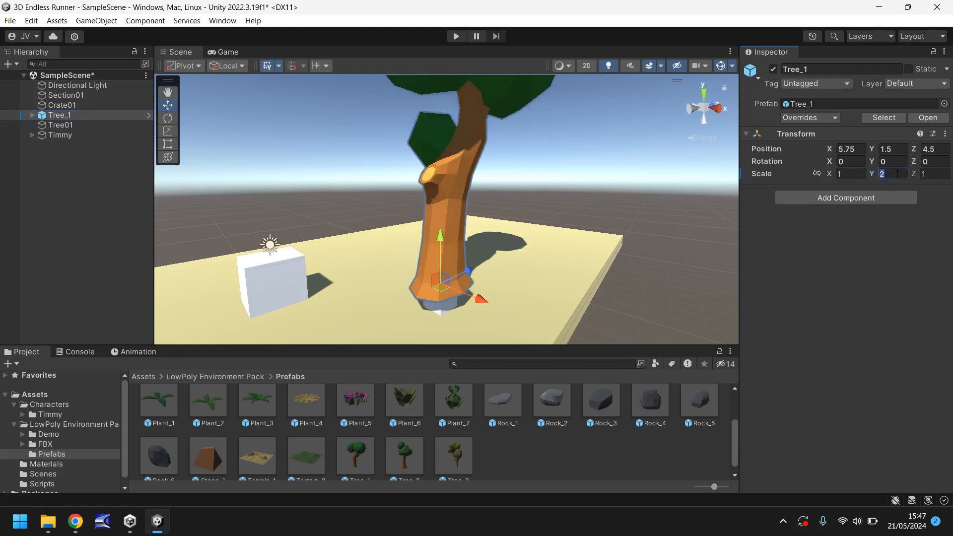
type("1")
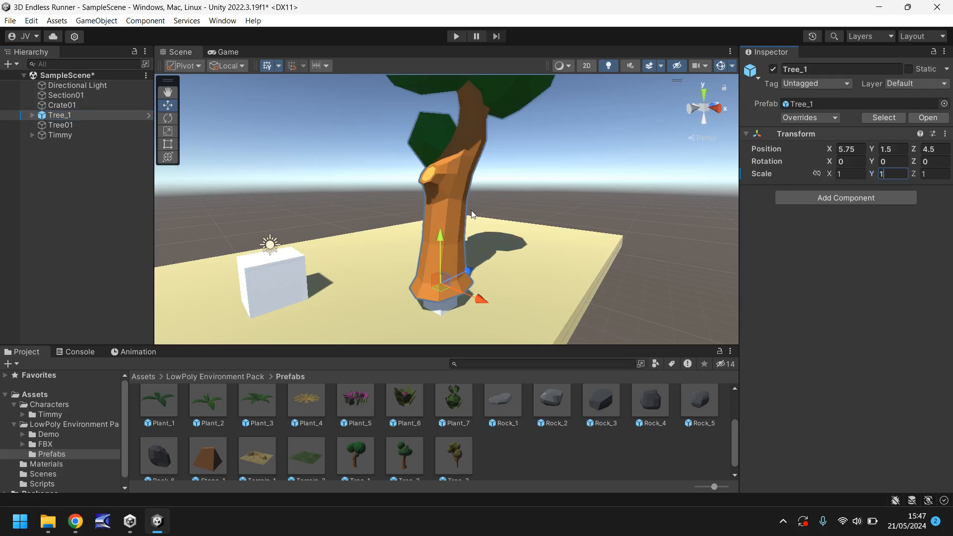
mouse_move(450, 262)
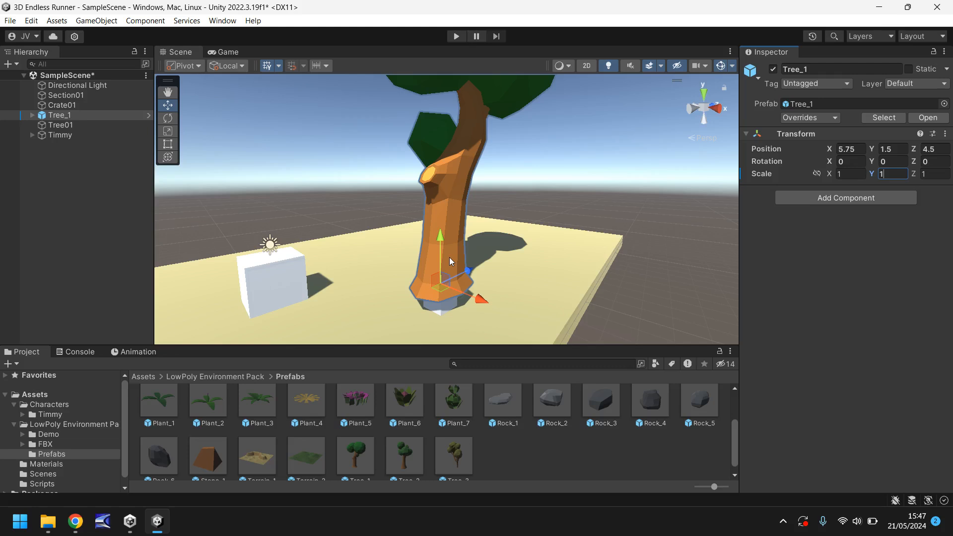
mouse_move(429, 288)
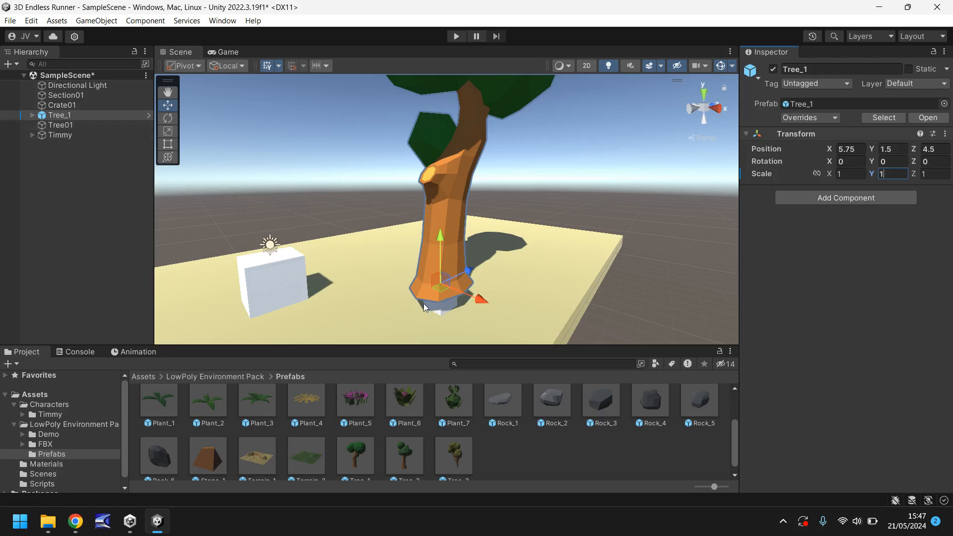
mouse_move(418, 305)
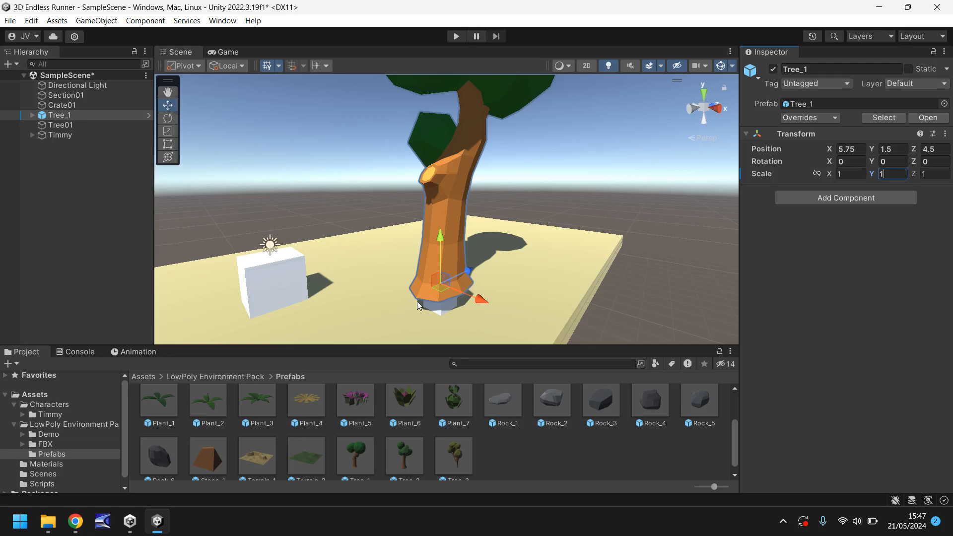
mouse_move(436, 309)
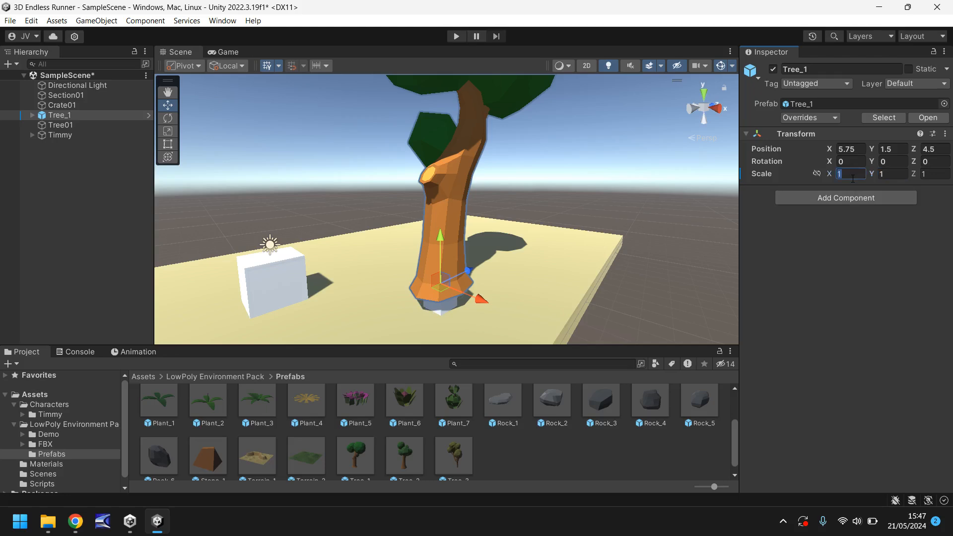
type("0.5")
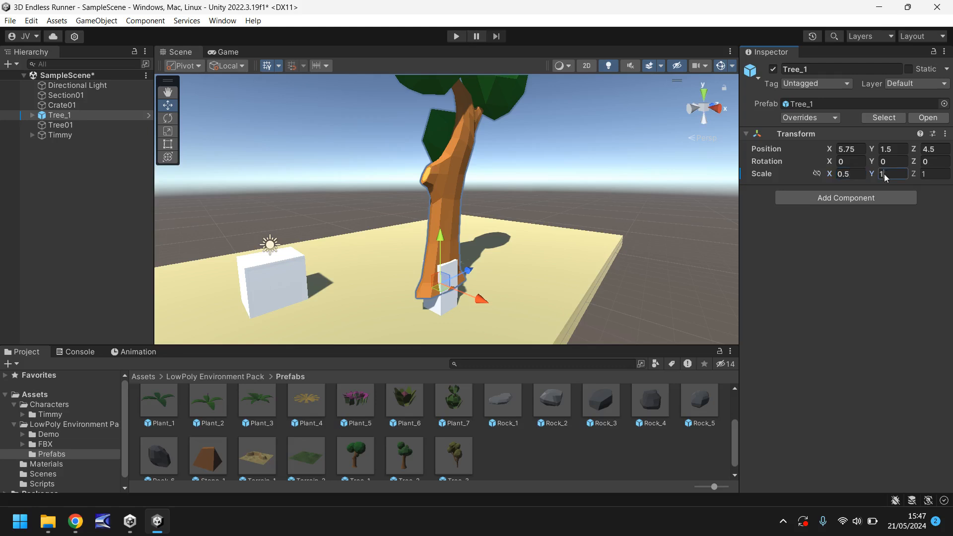
type("0.5")
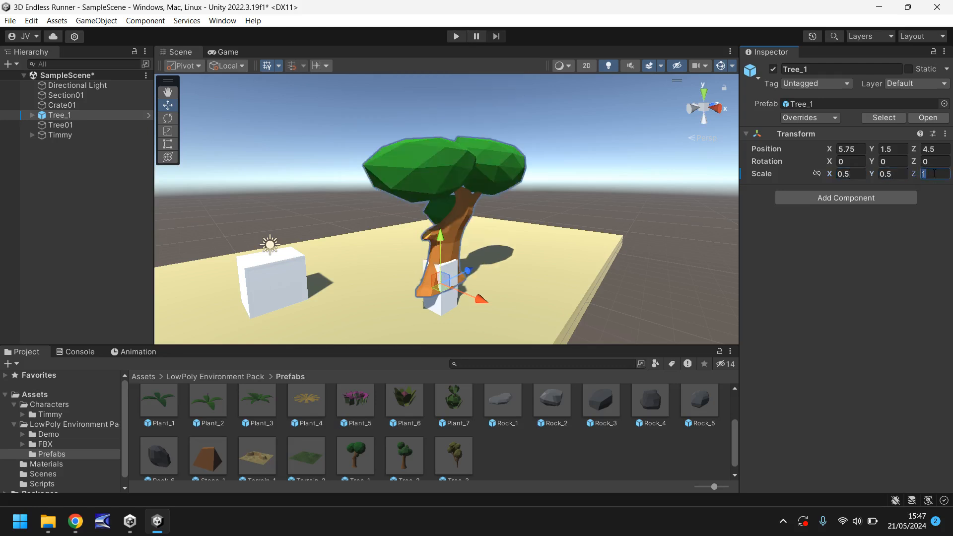
type(".5")
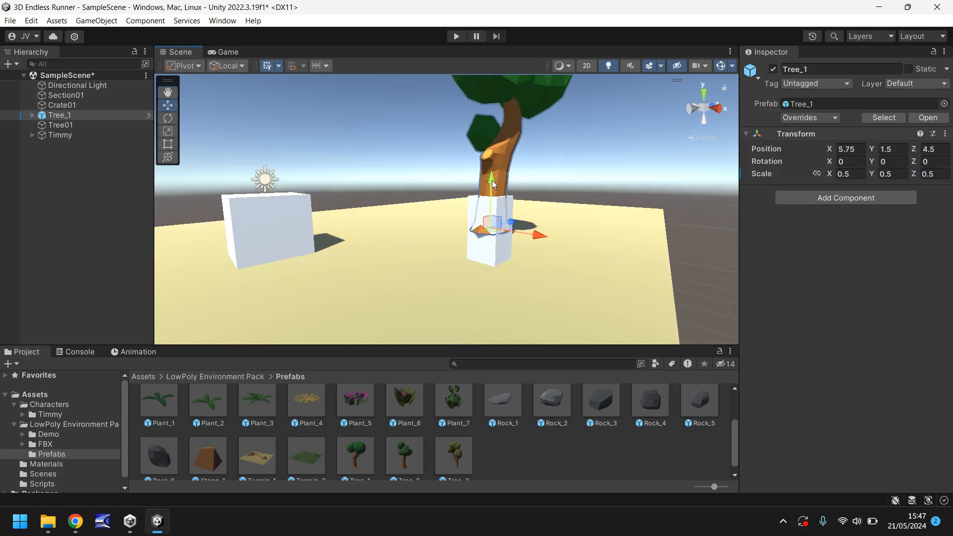
Step: Drag Tree_1 down until its trunk base rests on the sand, Y about 0.54
left_click_drag(491, 179, 489, 200)
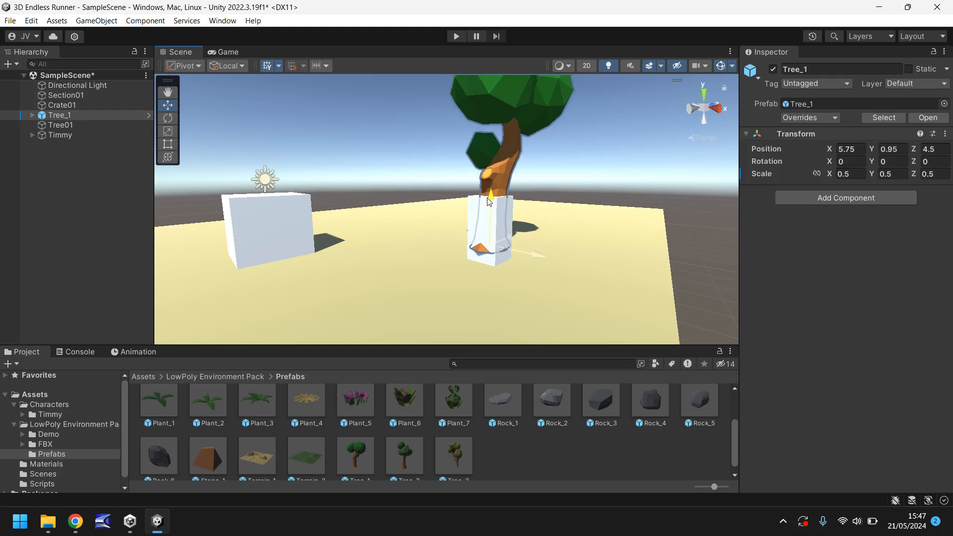
left_click_drag(489, 200, 482, 215)
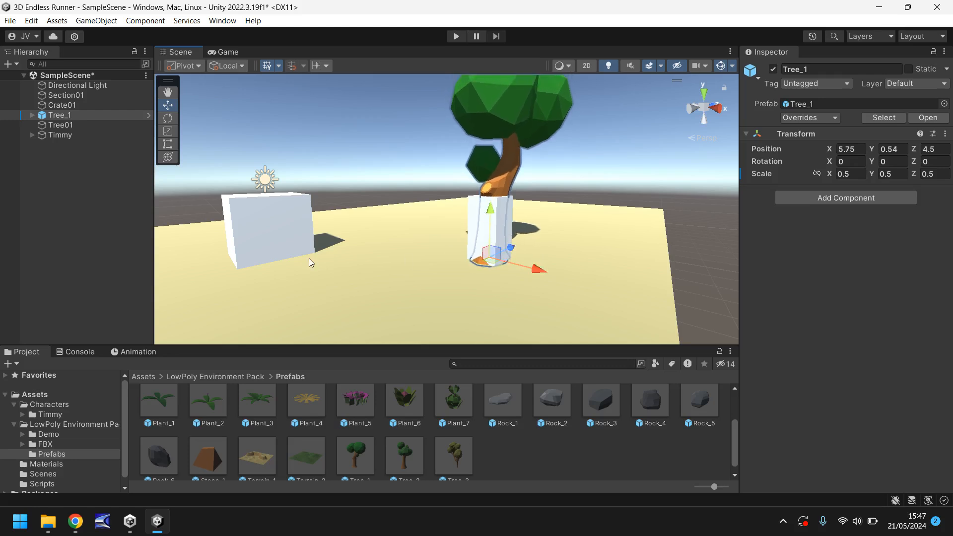
mouse_move(406, 244)
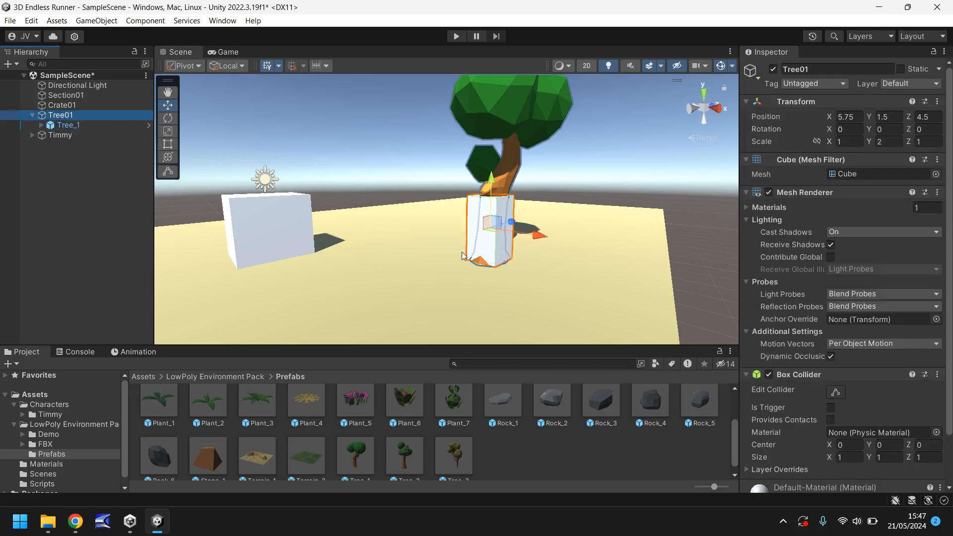
Step: Disable Tree01's Mesh Renderer so only the Tree_1 model shows inside its collider
left_click(768, 192)
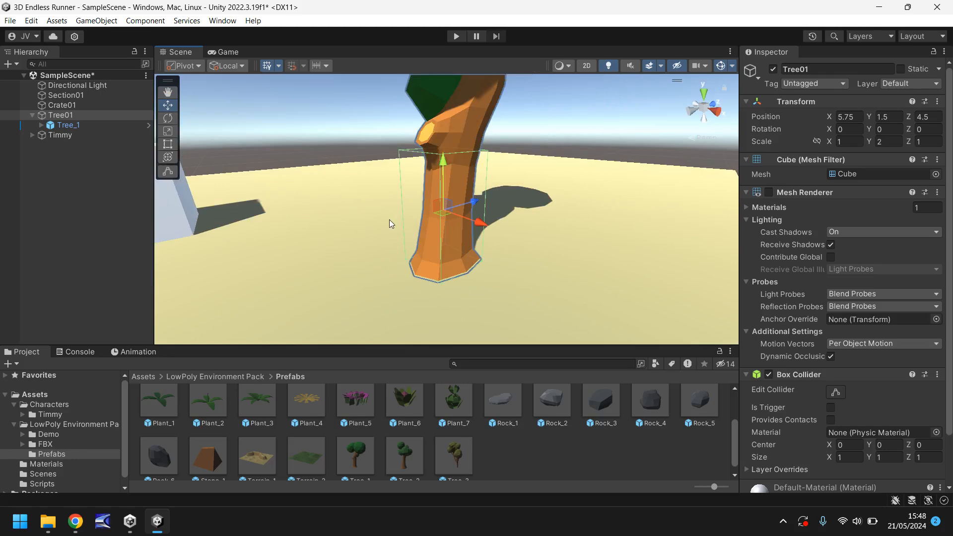
mouse_move(382, 154)
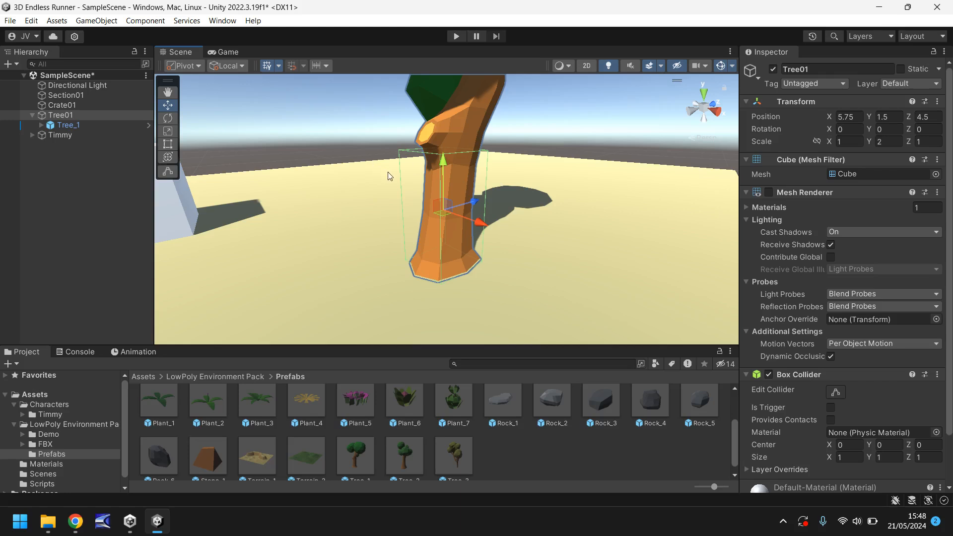
mouse_move(390, 184)
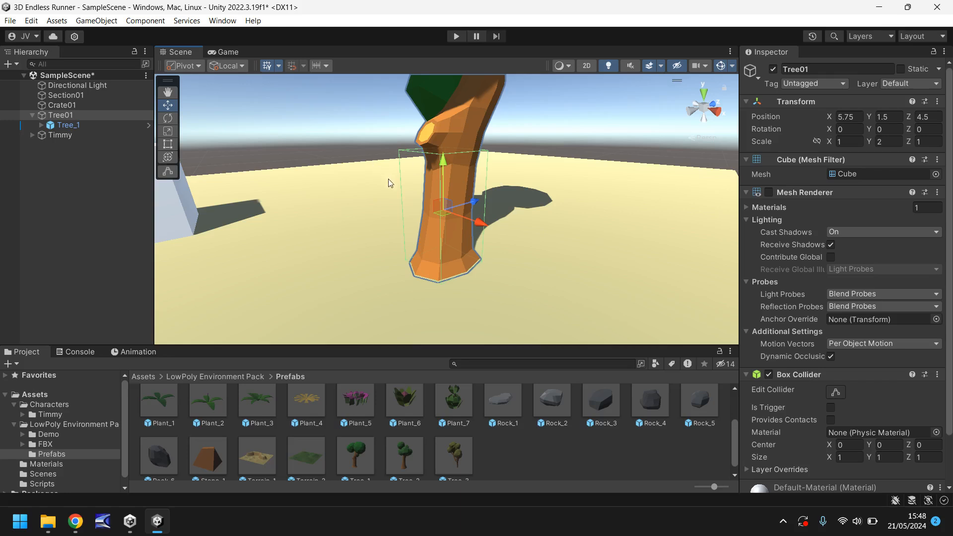
mouse_move(400, 209)
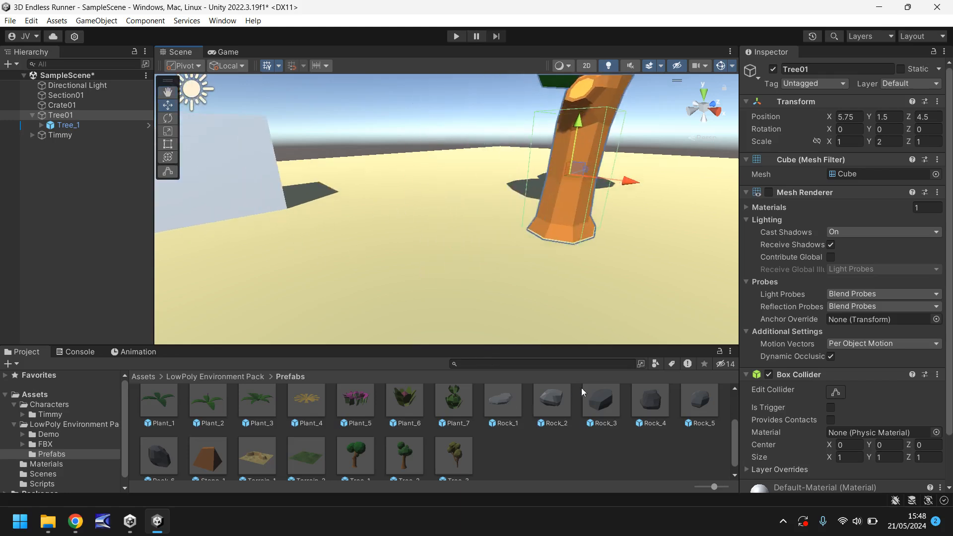
scroll("down", 3)
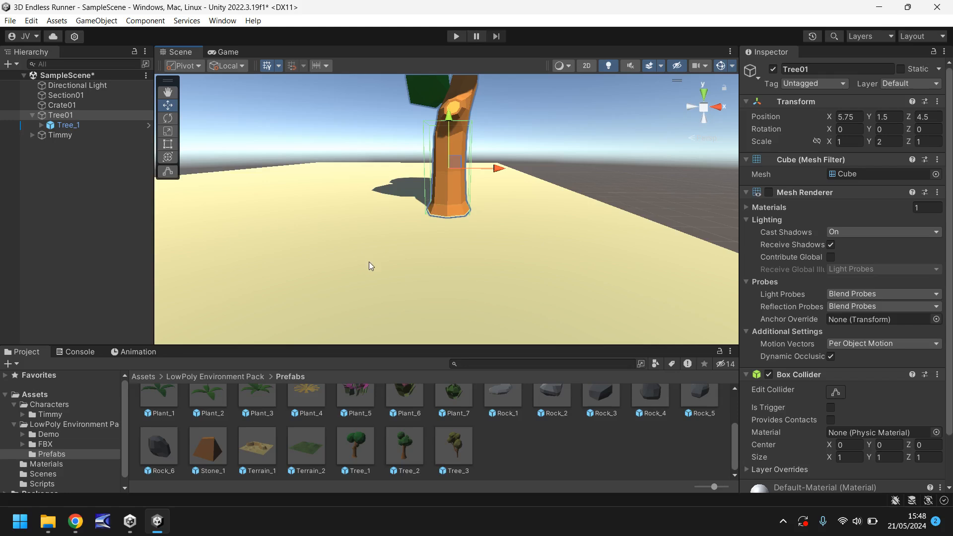
mouse_move(357, 217)
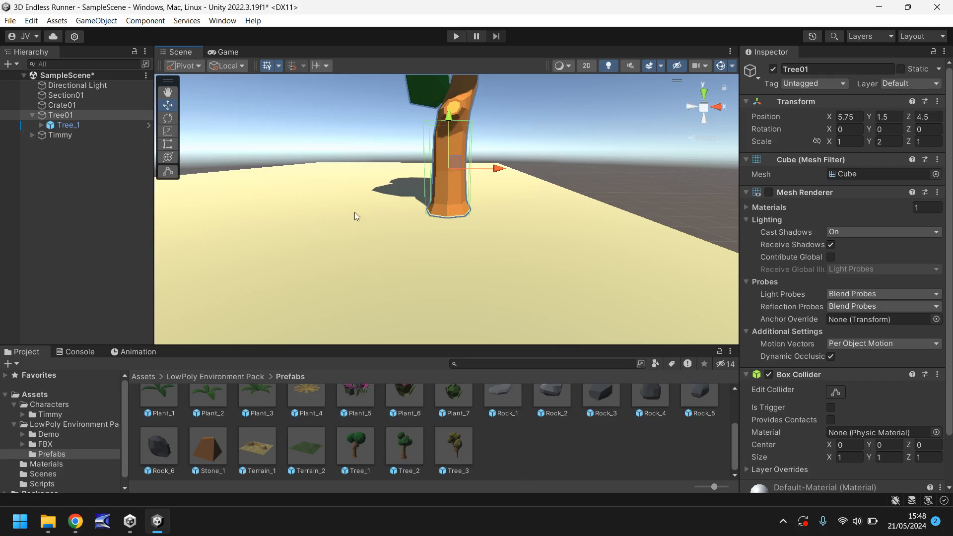
Step: Create a new cube and scale it flat and wide, height 0.5 and width 2
left_click(95, 20)
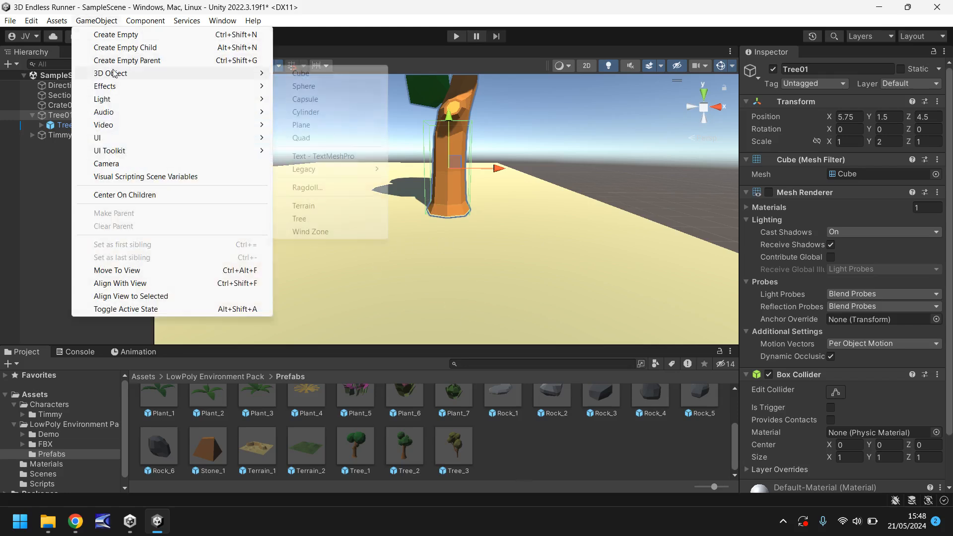
left_click(301, 73)
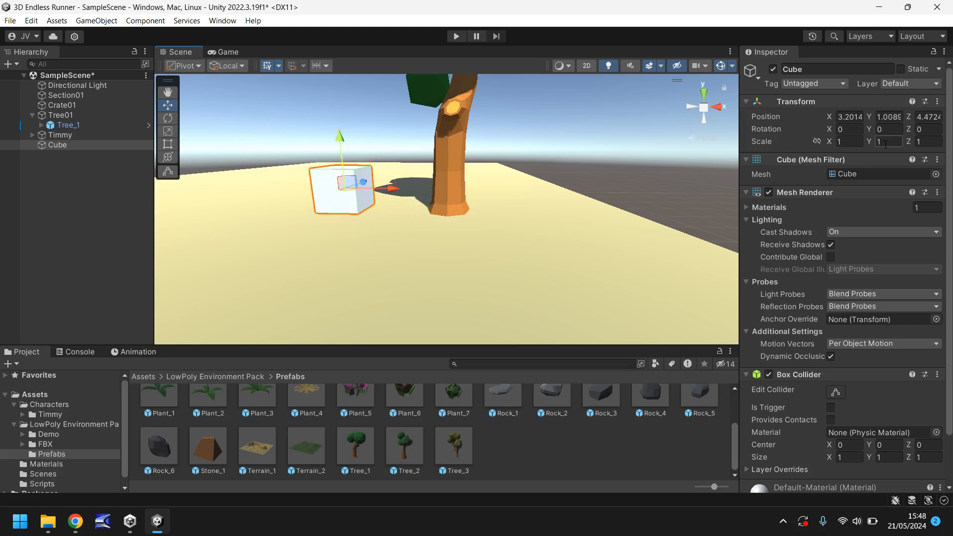
left_click(893, 141)
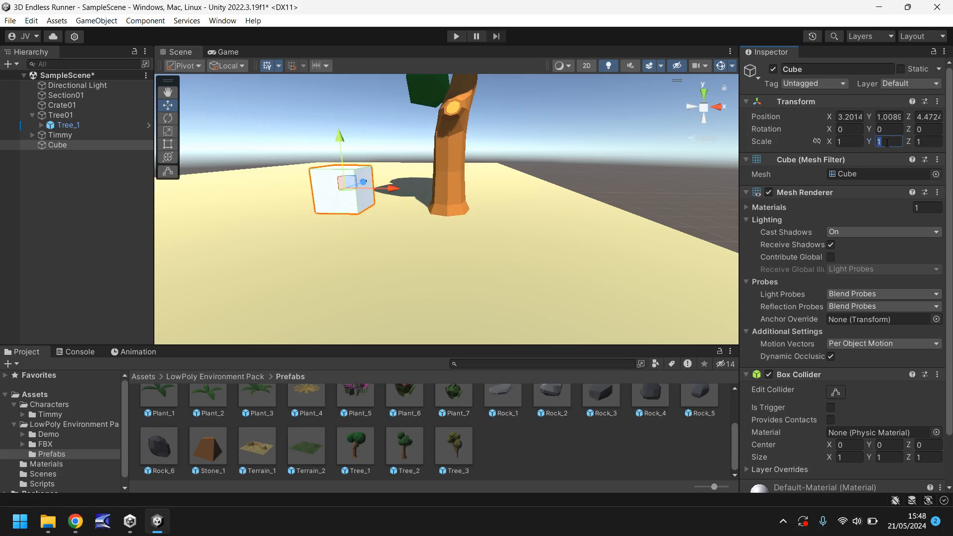
type(".5")
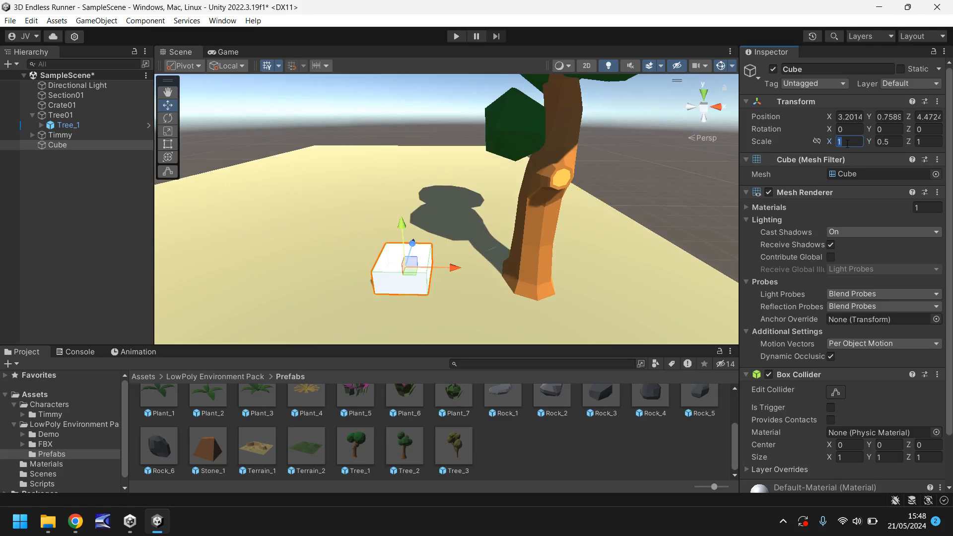
type("2")
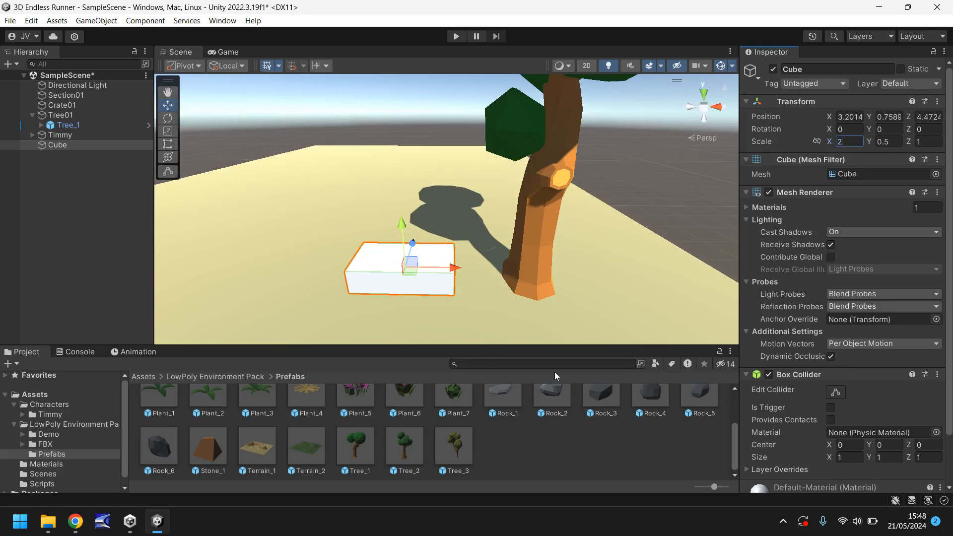
mouse_move(505, 403)
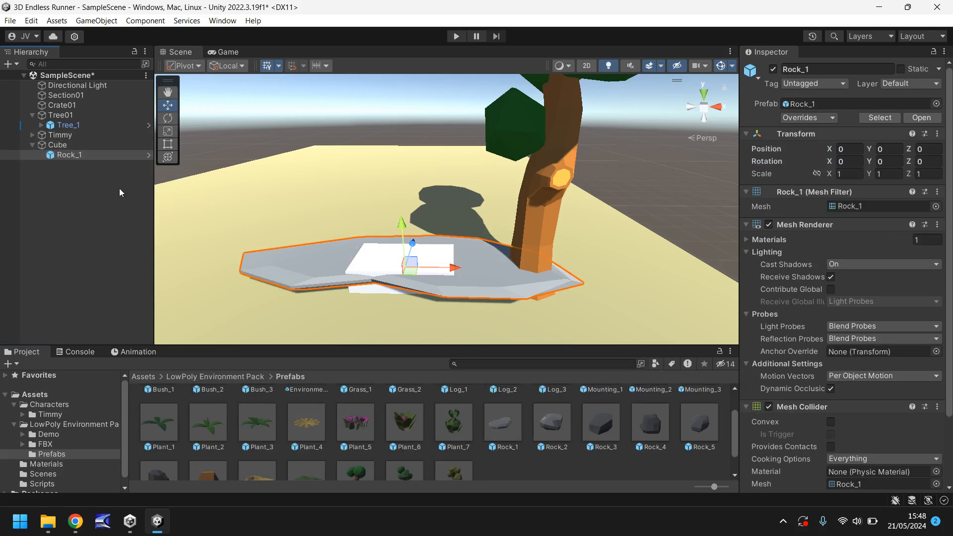
Step: Adjust the rock's width, entering 1 and then 1.5
left_click(69, 154)
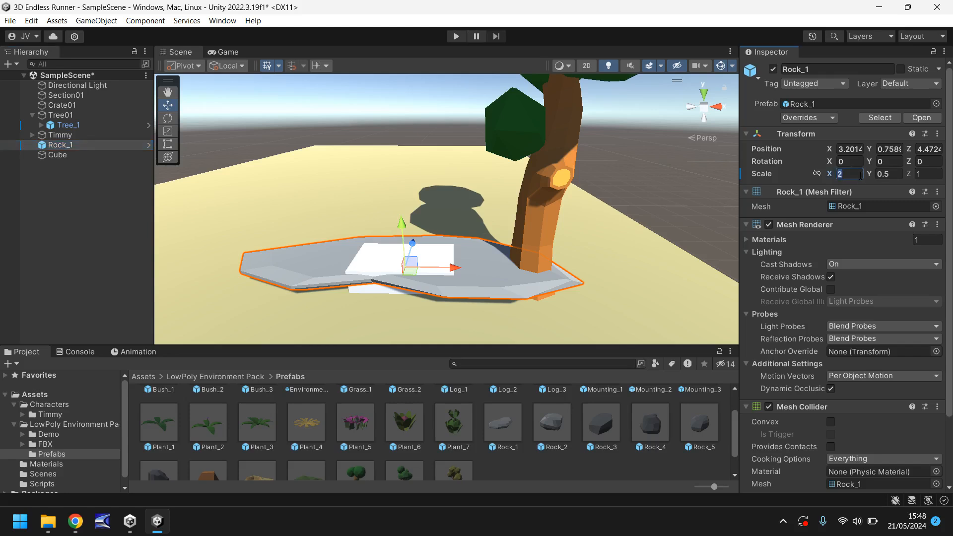
type("1")
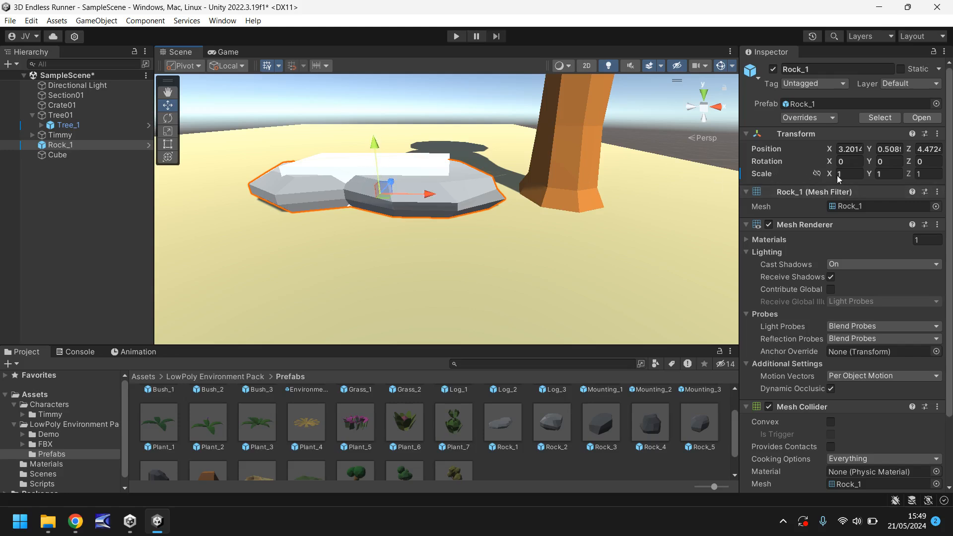
type("1.5")
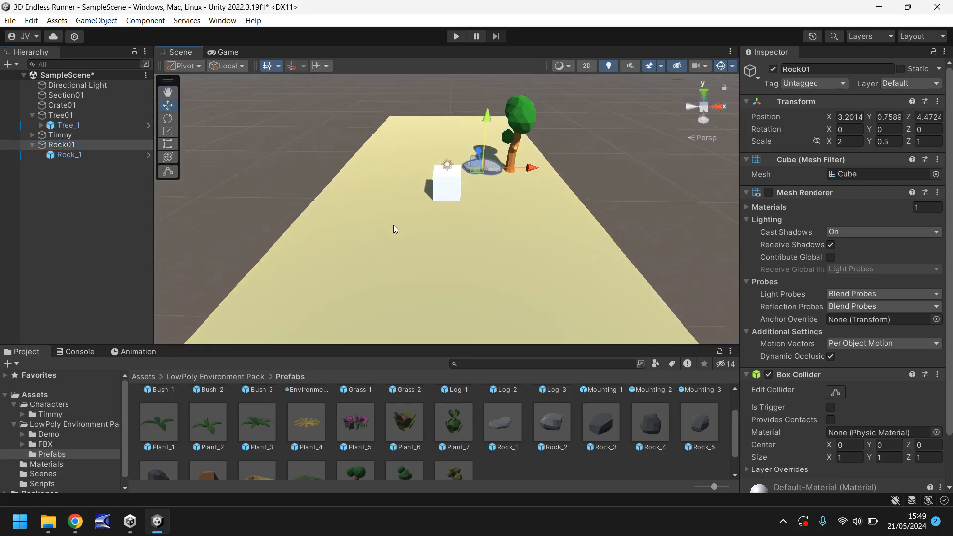
mouse_move(265, 248)
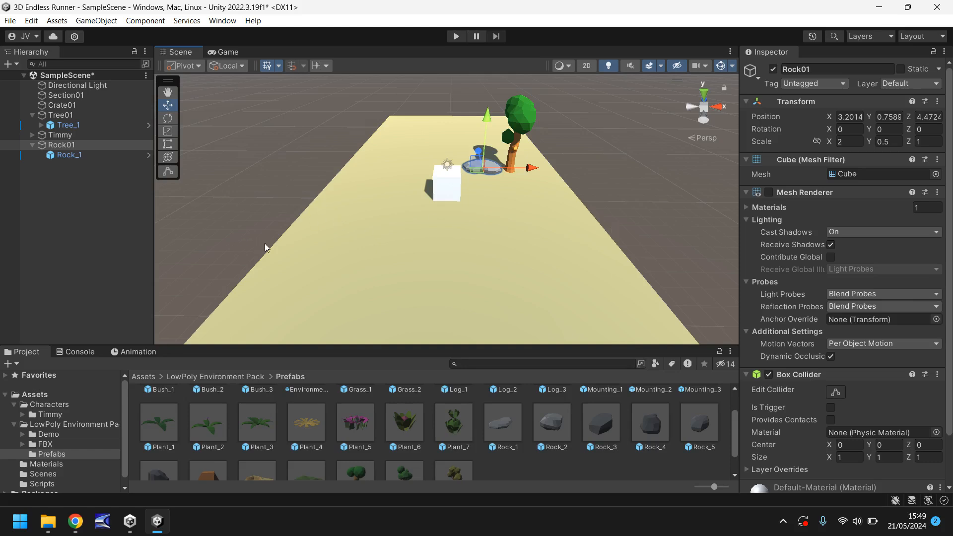
Step: Set the copied Terrain_1's Y rotation to 180 for the right side of the track
scroll("down", 3)
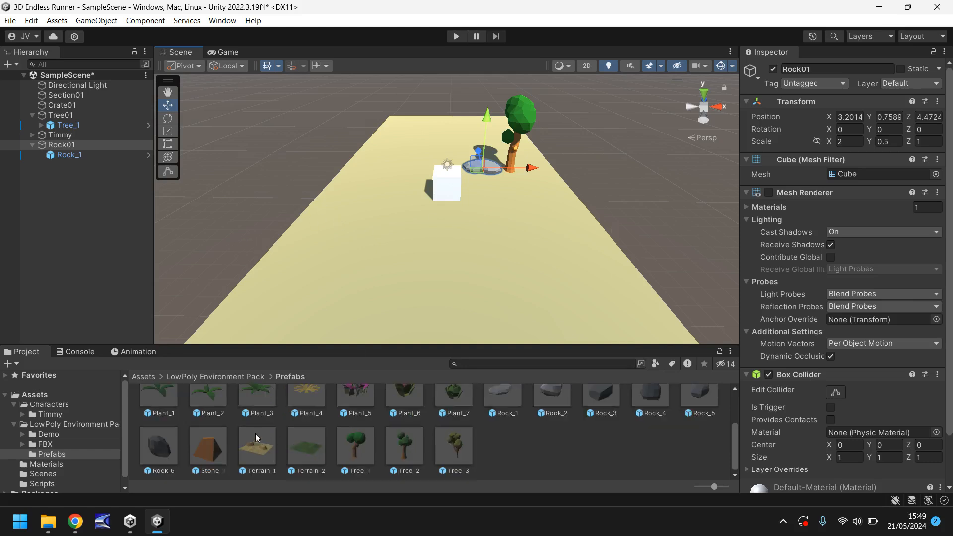
mouse_move(323, 339)
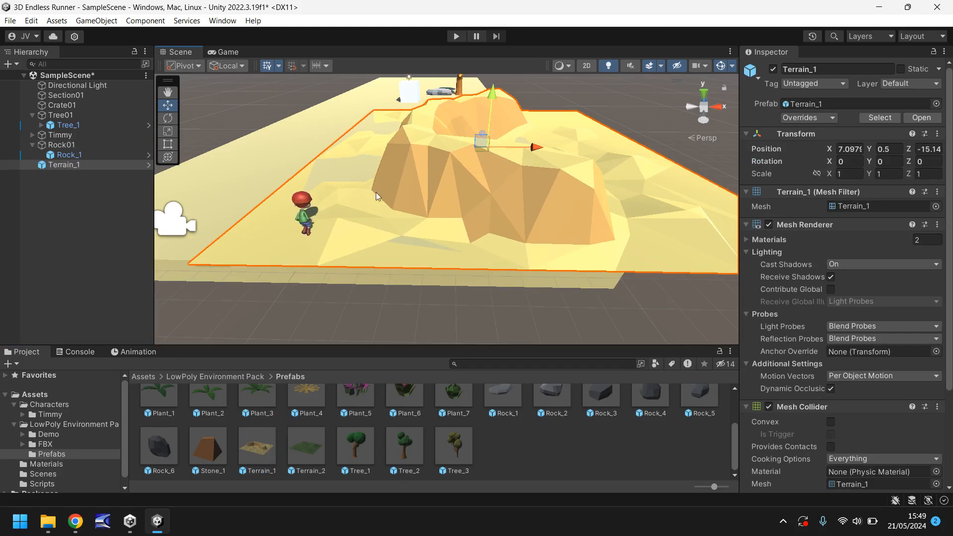
mouse_move(428, 184)
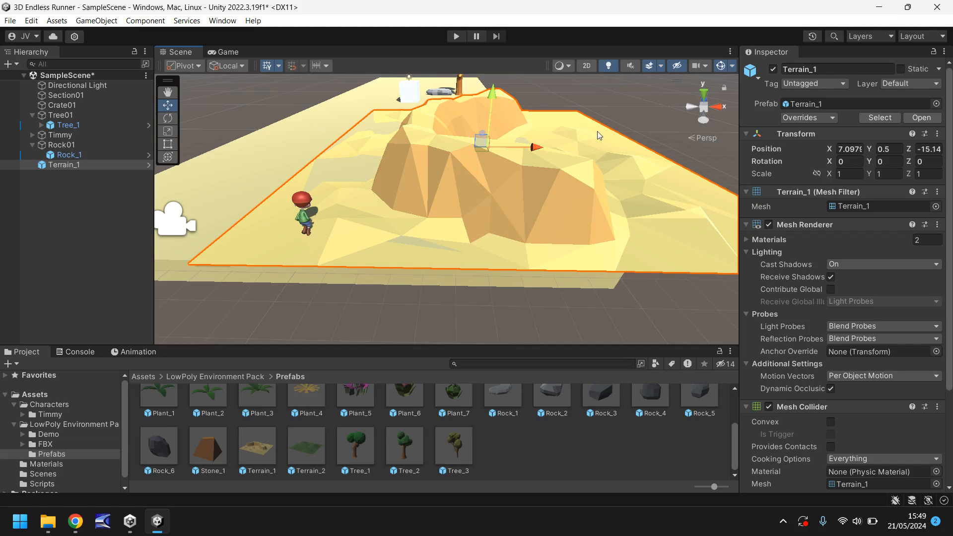
mouse_move(533, 149)
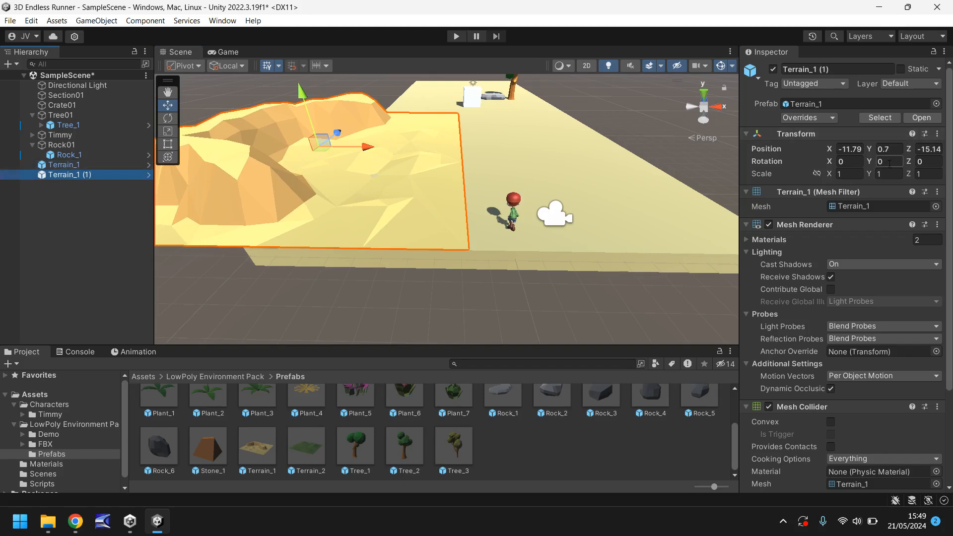
left_click(887, 160)
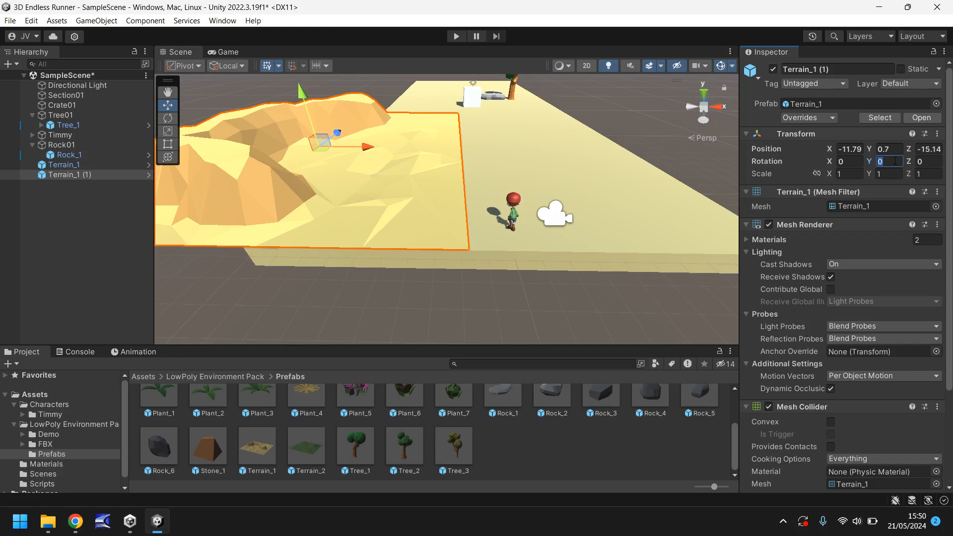
type("180")
left_click(849, 149)
type("10.49")
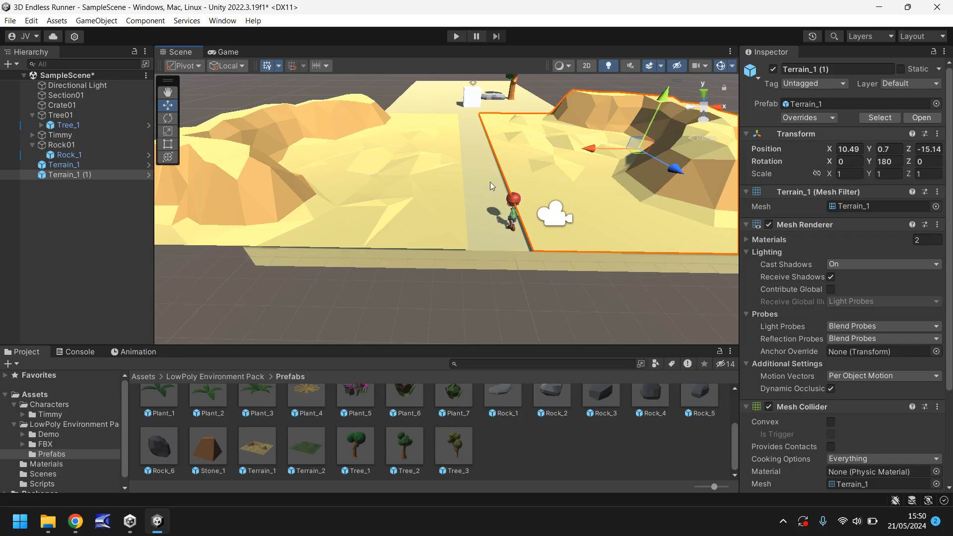
mouse_move(493, 196)
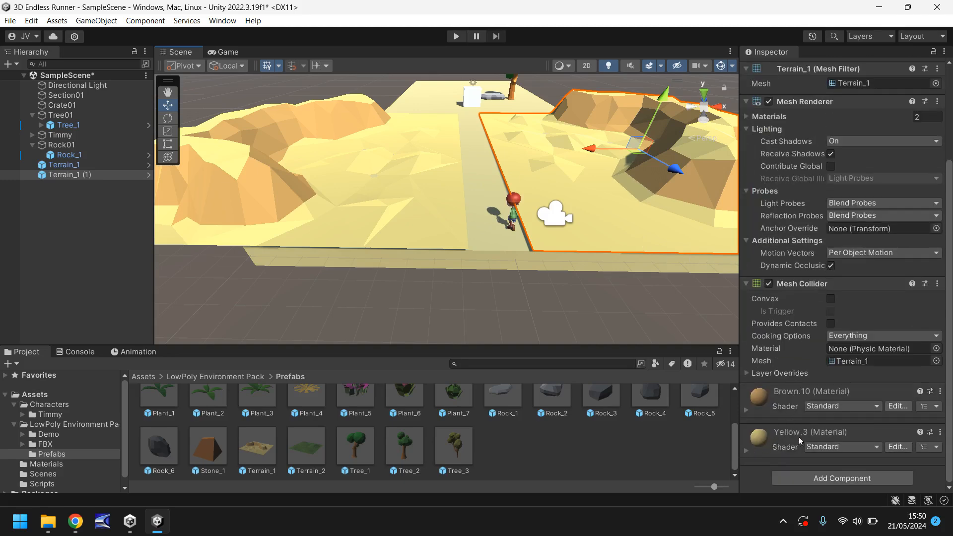
Step: Copy the terrain's yellow hex code into the sand track material's albedo colour
scroll("down", 3)
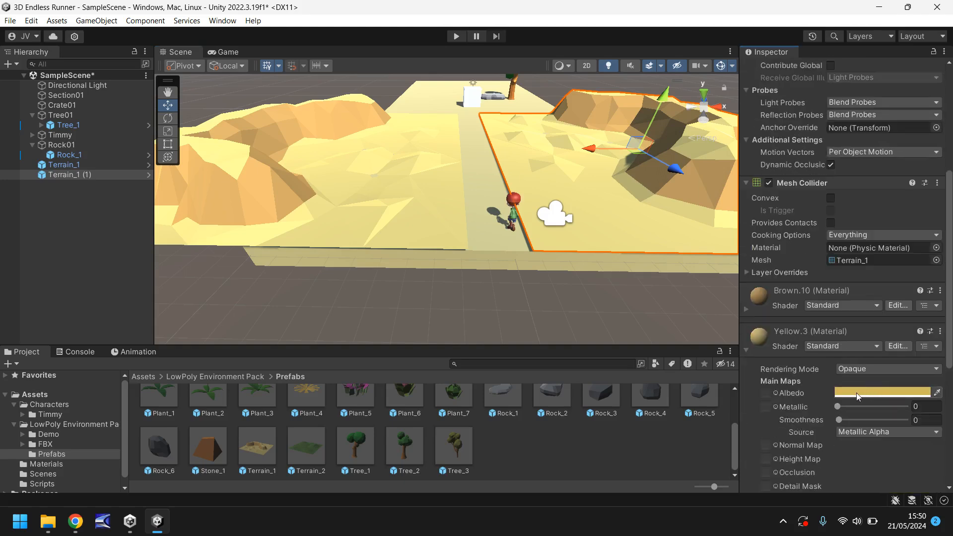
left_click(881, 392)
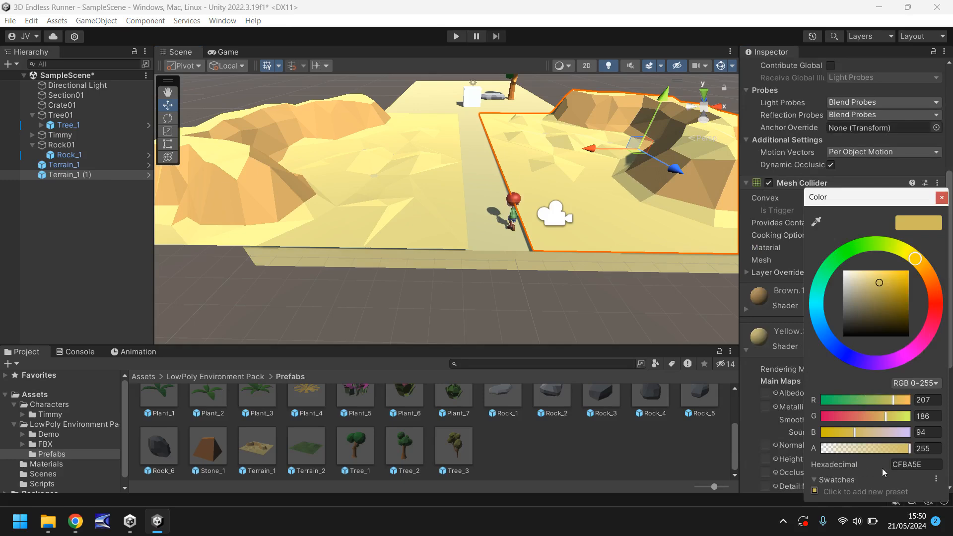
left_click(911, 464)
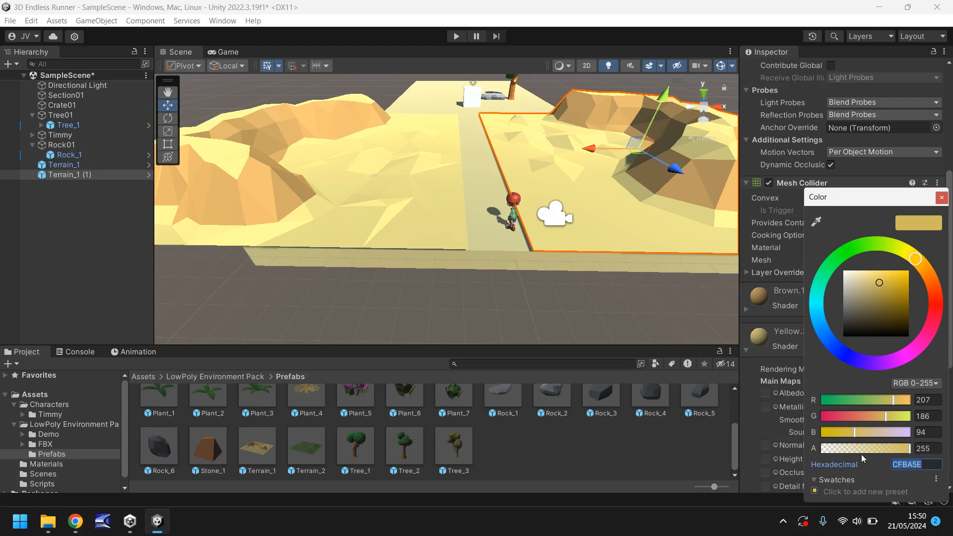
left_click(941, 197)
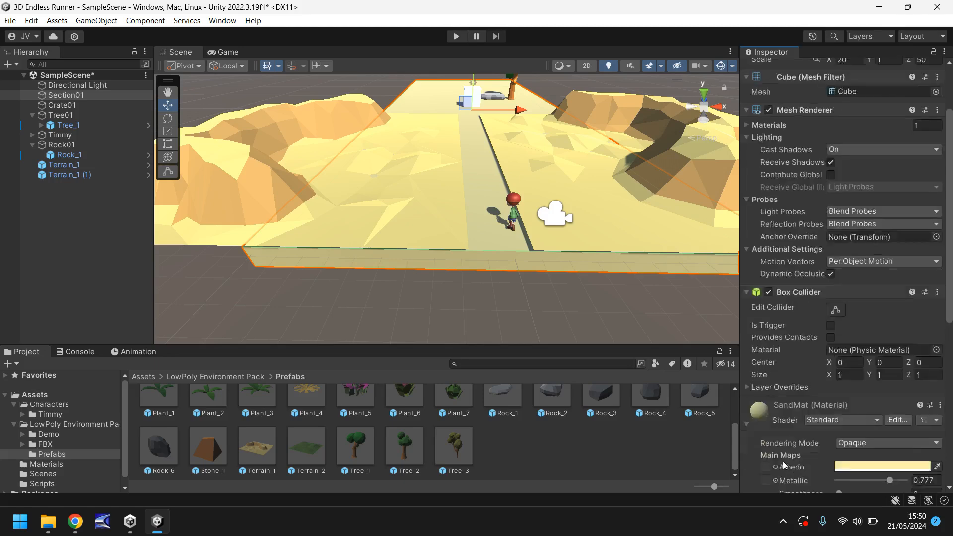
left_click(882, 465)
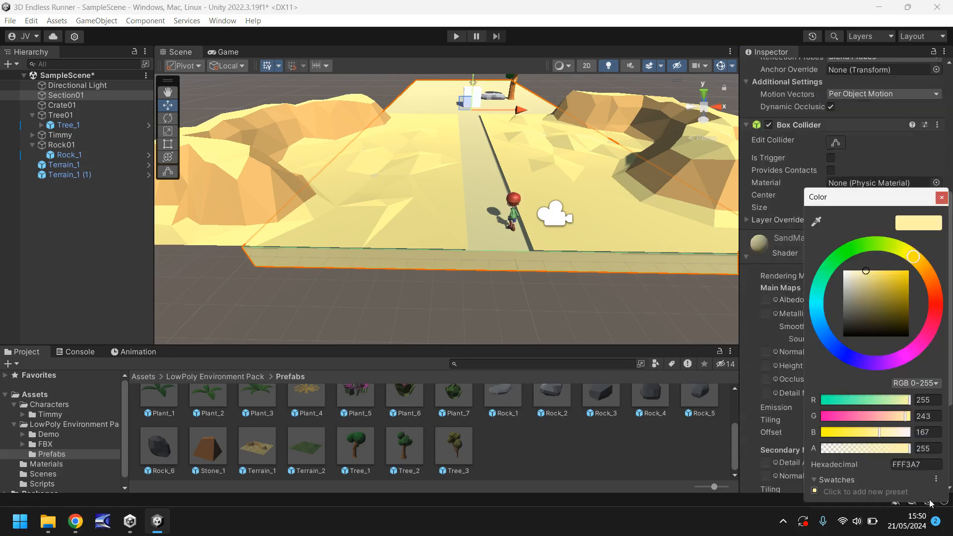
left_click(914, 464)
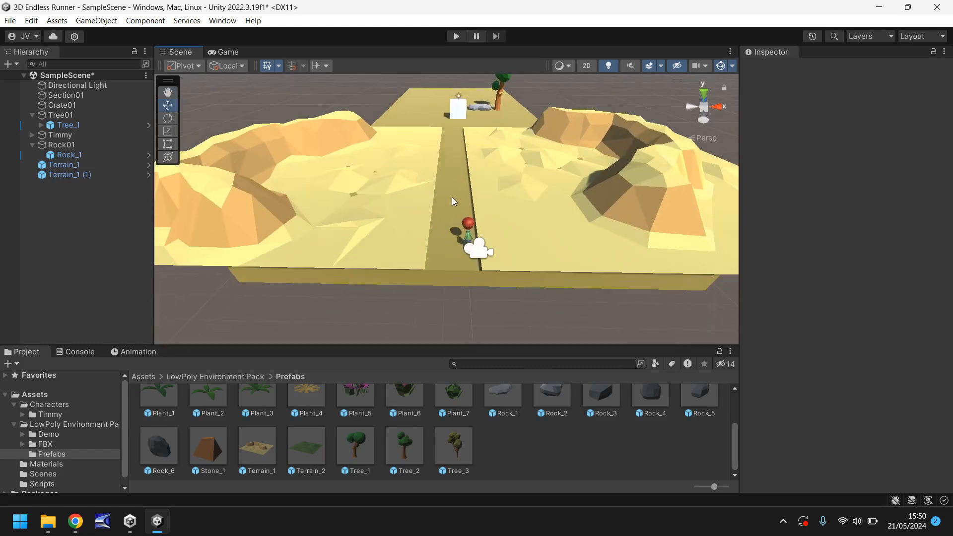
Step: Select the right-hand terrain copy in the Hierarchy
left_click(68, 174)
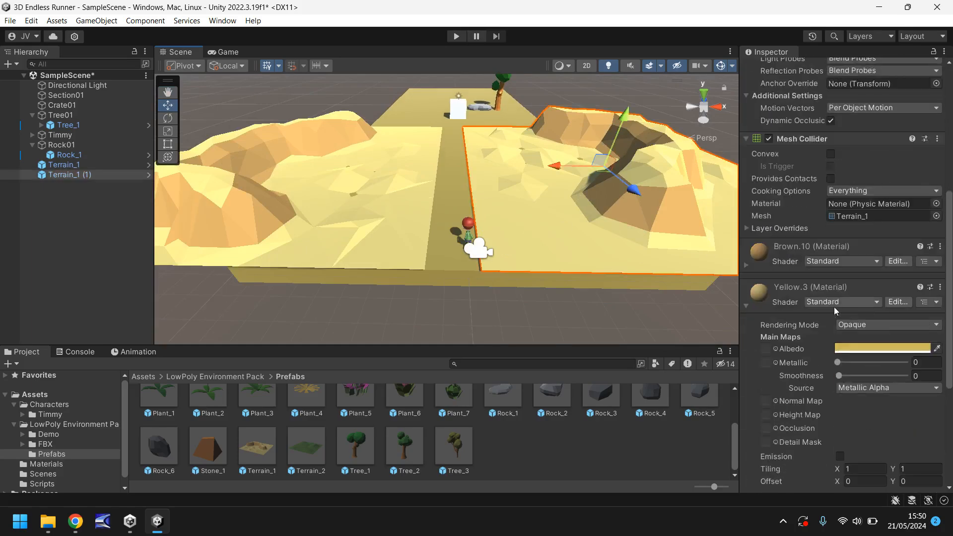
scroll("down", 3)
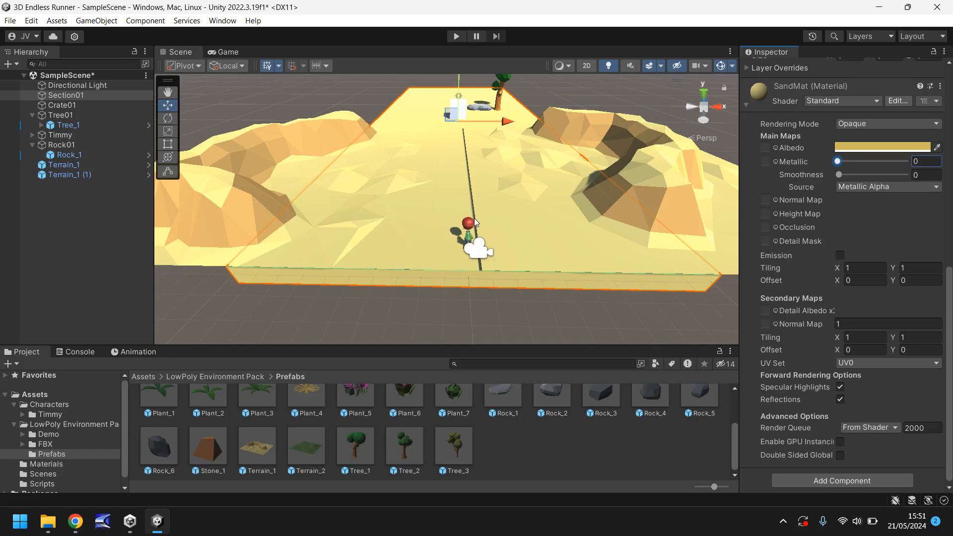
left_click(63, 165)
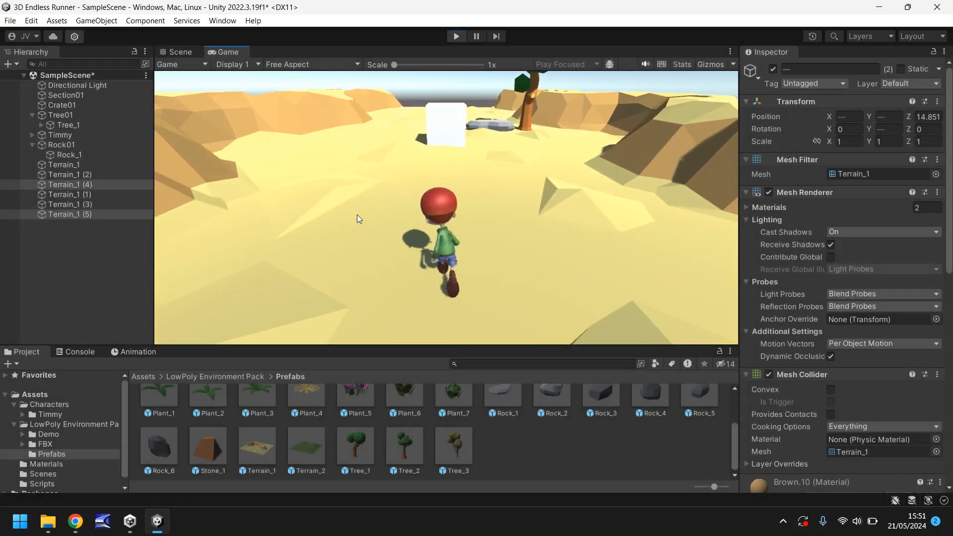
Step: Return to the Scene view and orbit to inspect the terrain copies up close
left_click(176, 52)
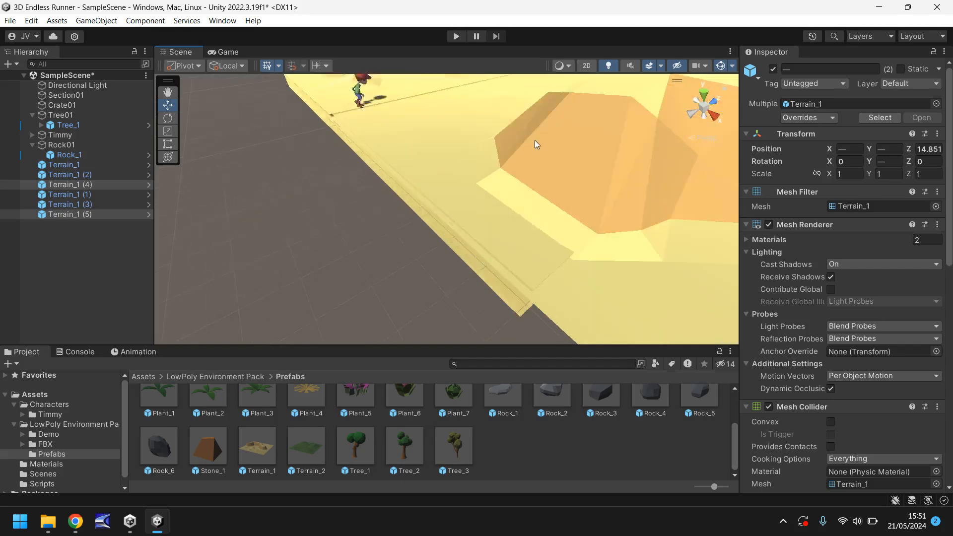
left_click_drag(534, 146, 520, 210)
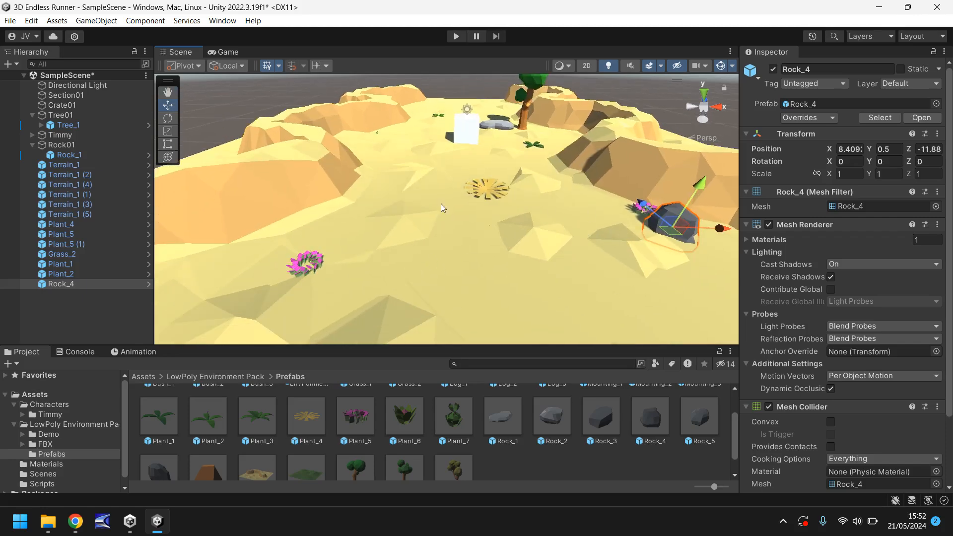
mouse_move(447, 155)
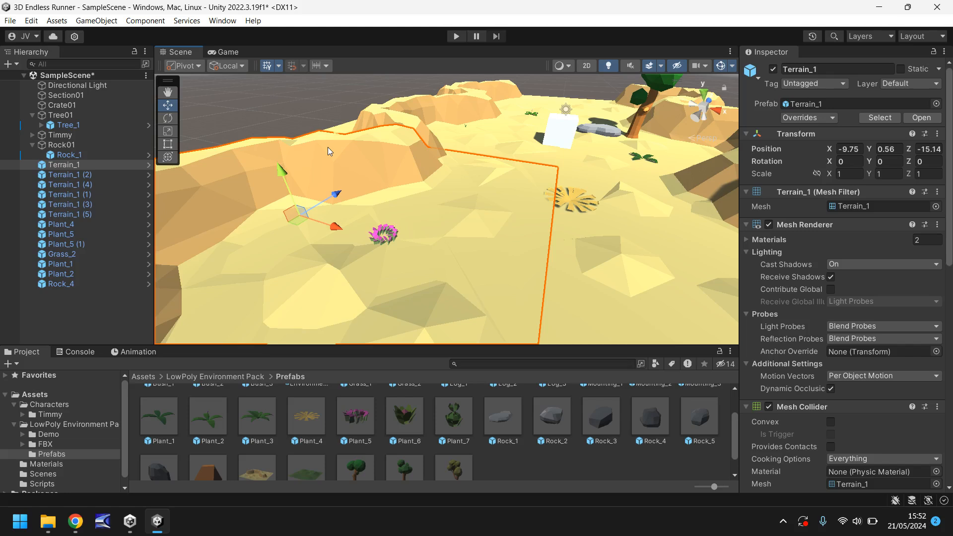
mouse_move(322, 159)
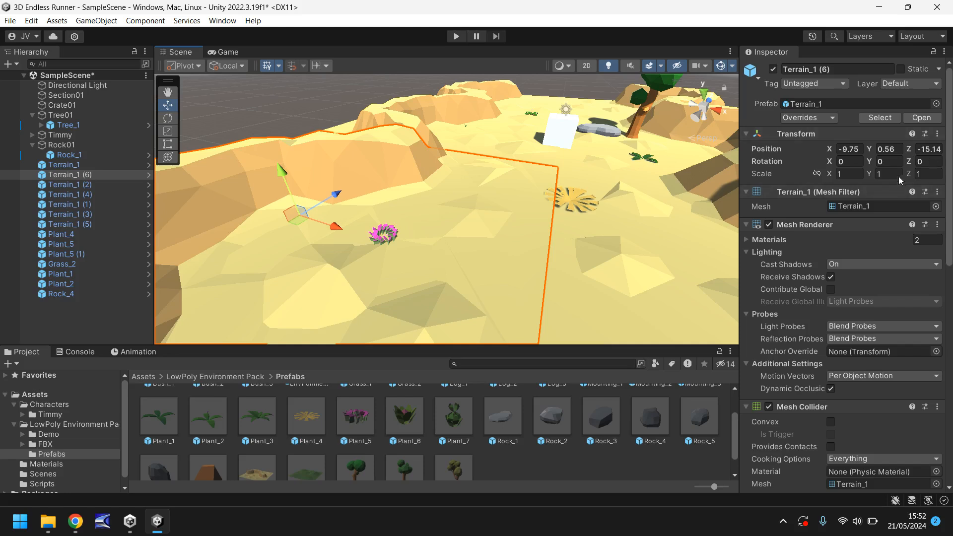
Step: Scale the terrain copy to 3 on Y and Z, move it left, and preview it
type("3")
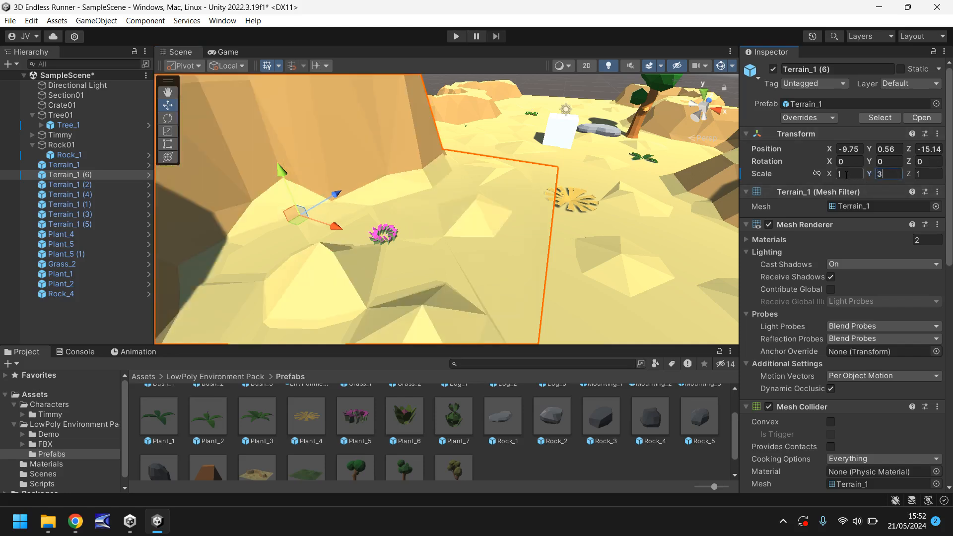
type("3")
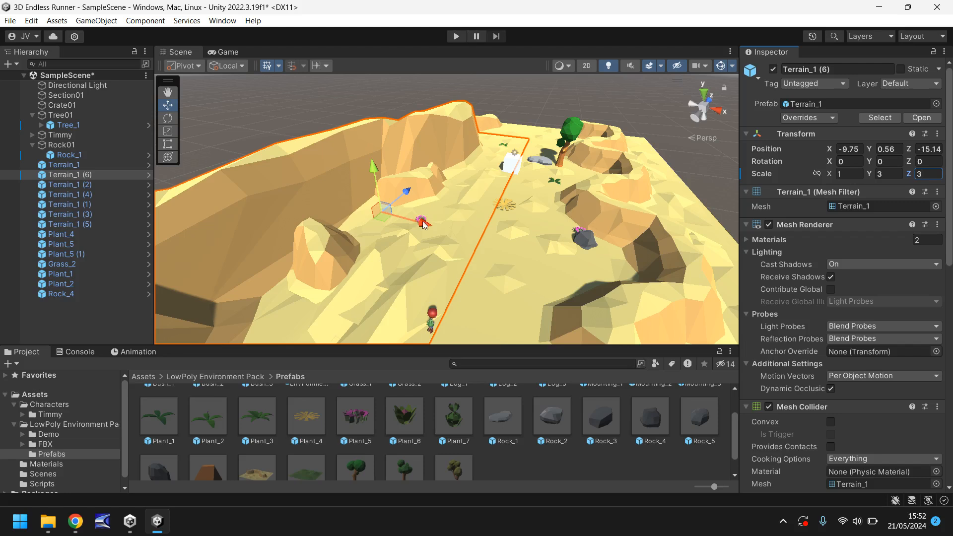
left_click_drag(419, 219, 362, 182)
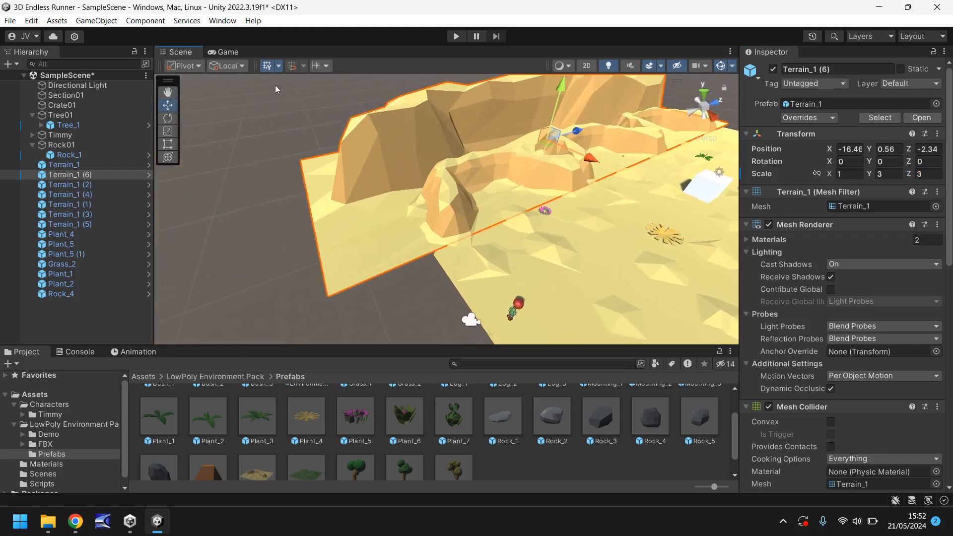
left_click(226, 52)
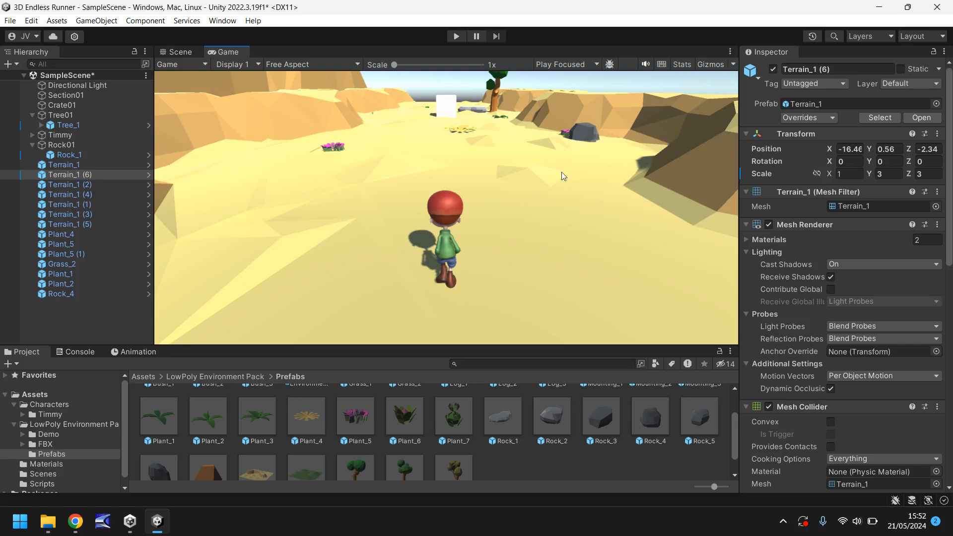
left_click(178, 52)
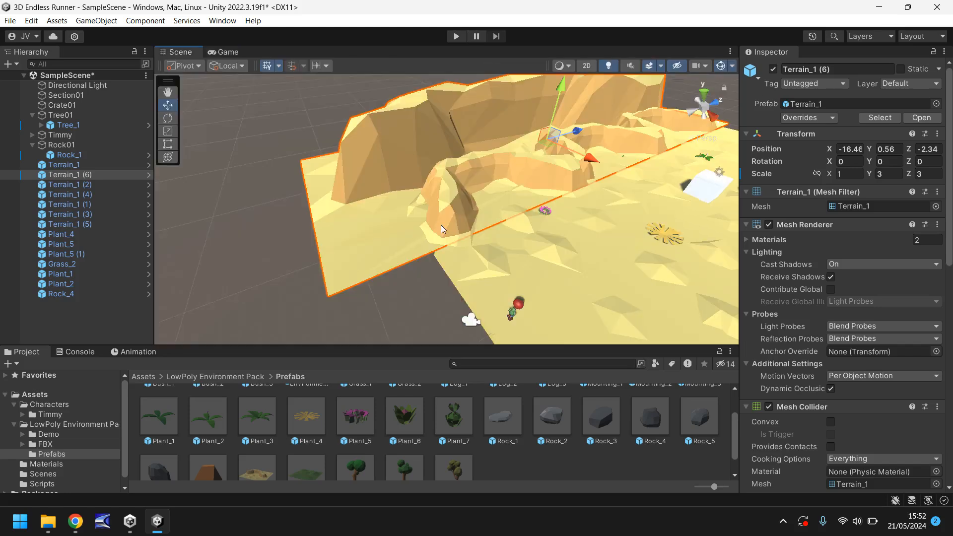
Step: Rotate a copy of the tall terrain 180 degrees and move it to the right edge
left_click(70, 175)
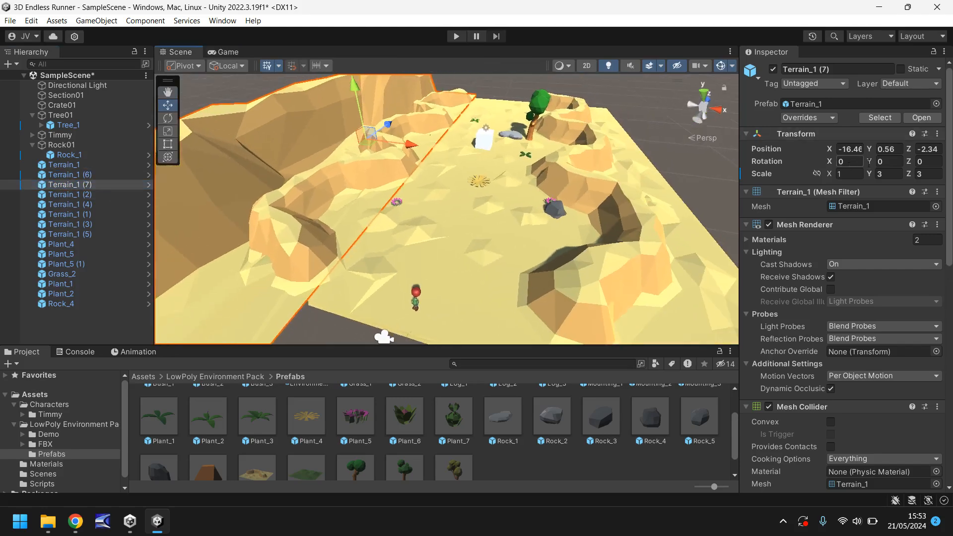
type("180")
type("16.9")
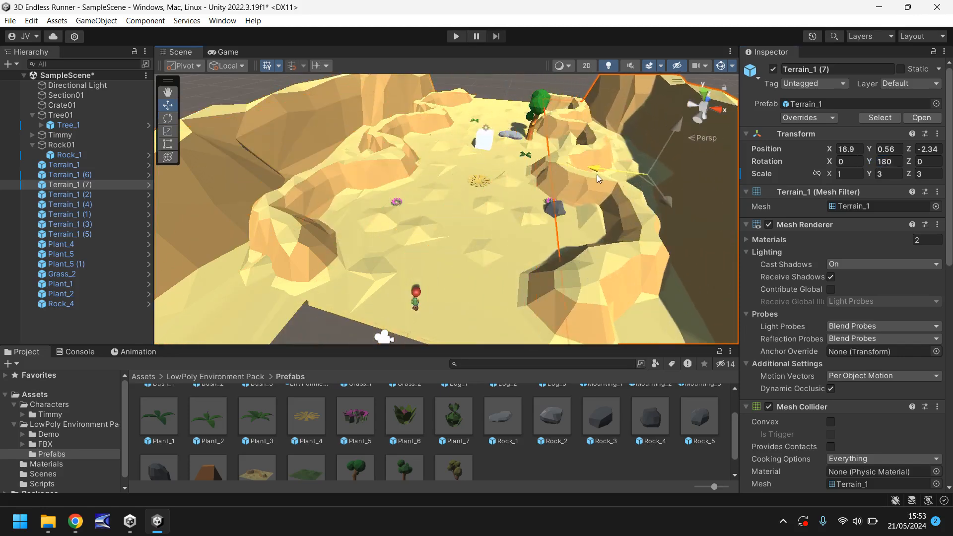
left_click_drag(595, 177, 437, 182)
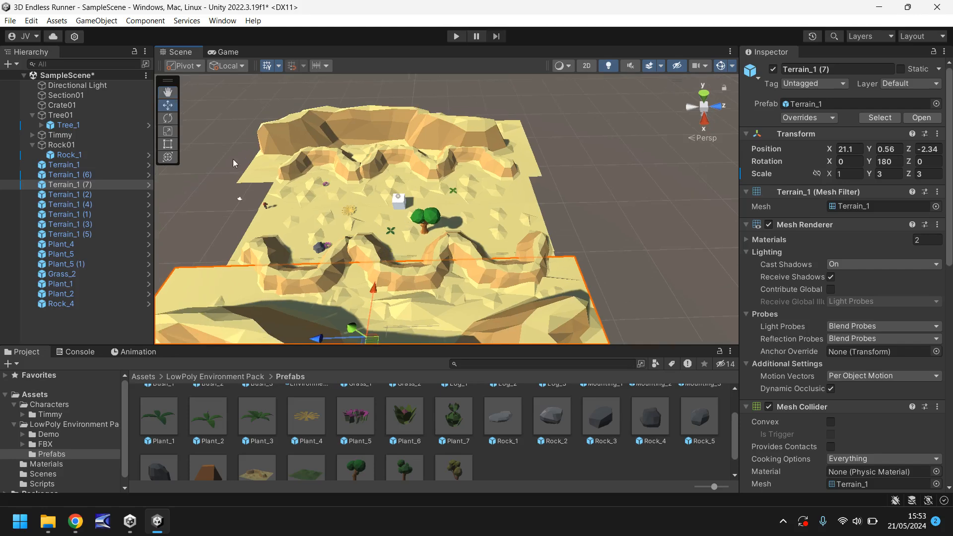
mouse_move(392, 252)
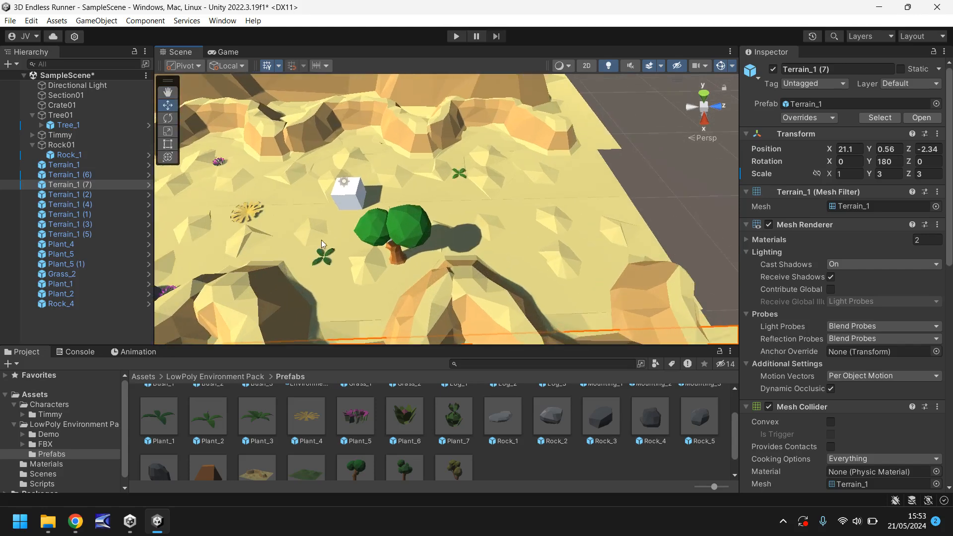
mouse_move(279, 236)
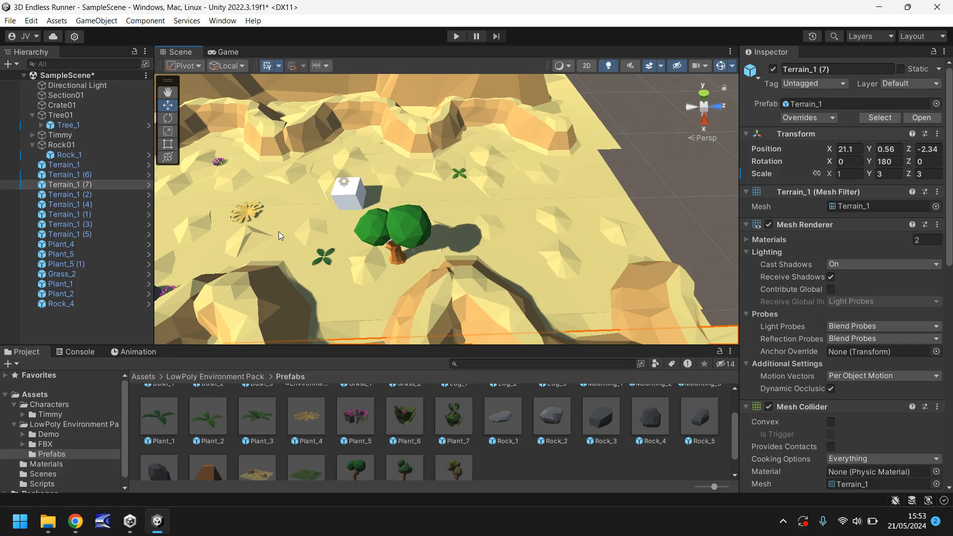
Step: Switch to the Game view to see the track framed by the outer hill walls
left_click(227, 52)
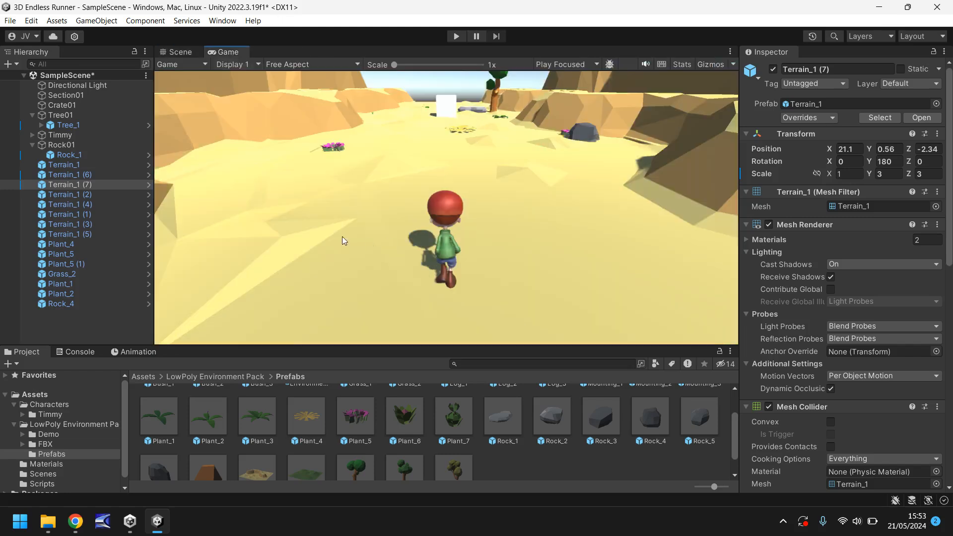
mouse_move(409, 101)
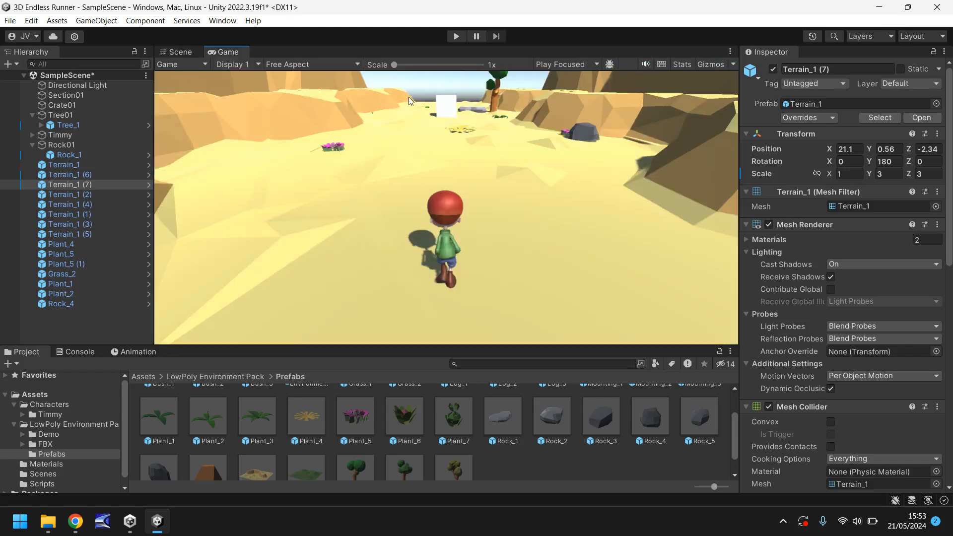